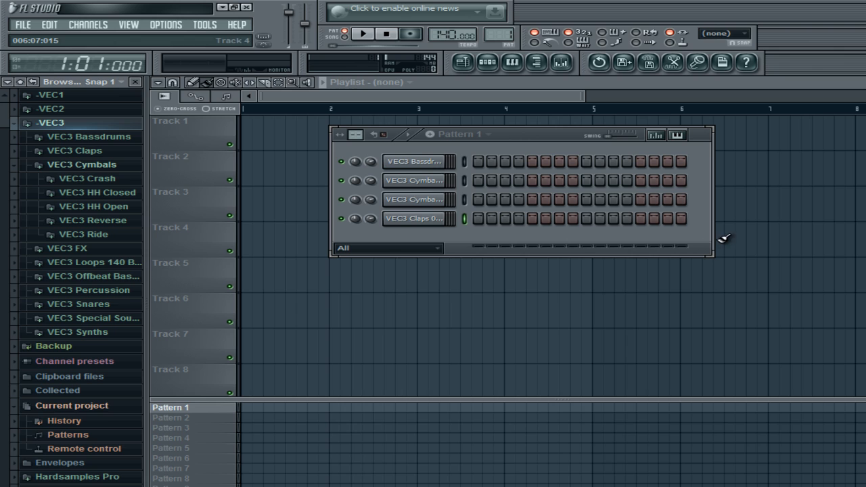
mouse_move(311, 103)
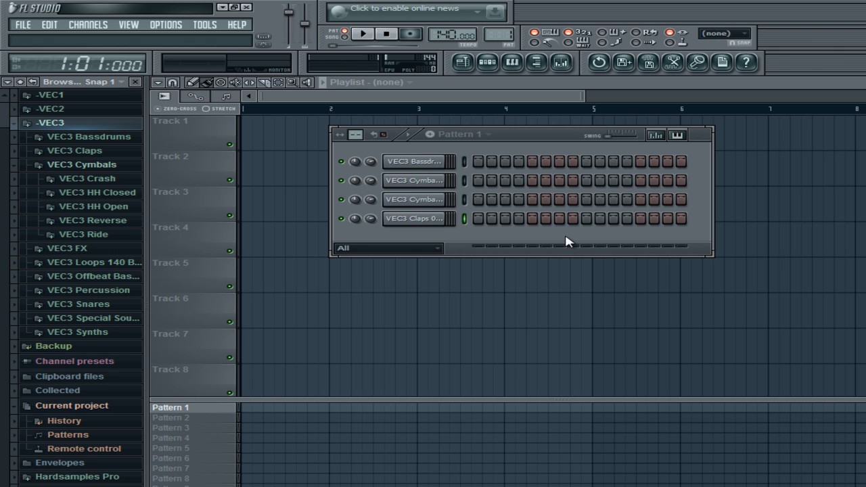
mouse_move(690, 255)
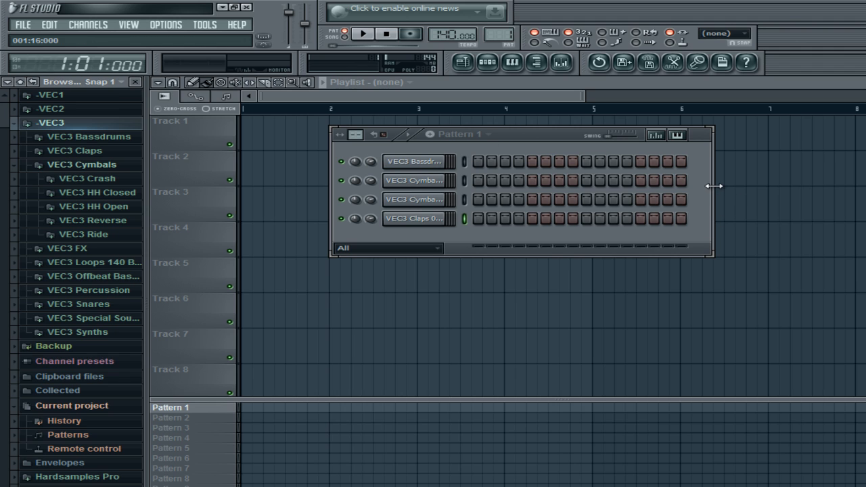
- Open the desktop VENGEANCE ESSENTIAL CLUB SOUNDS vol-1 folder to list its 17 VEC1 sample folders
click(418, 163)
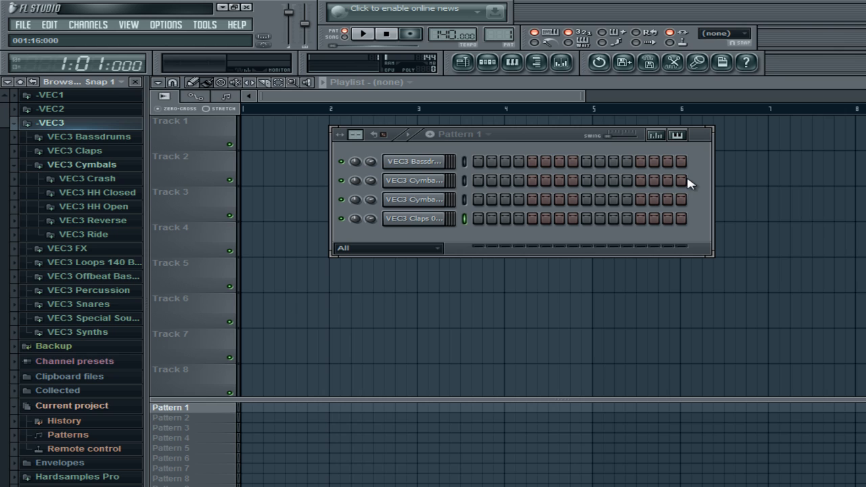
click(478, 162)
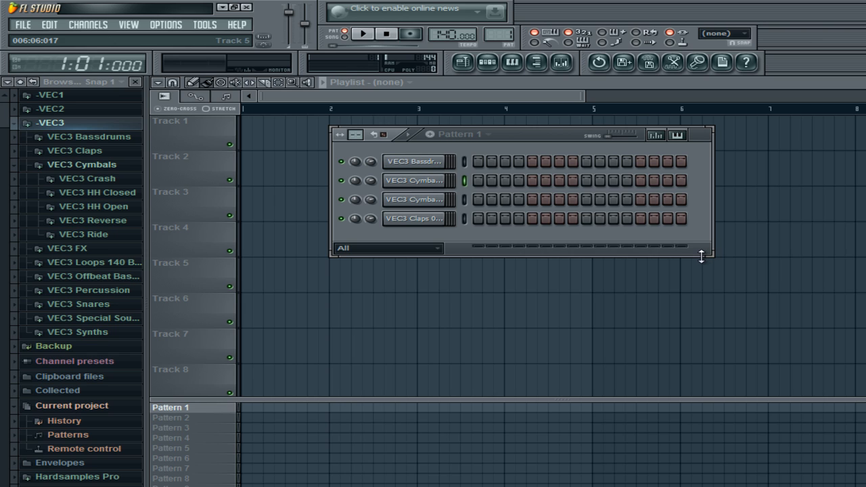
mouse_move(703, 250)
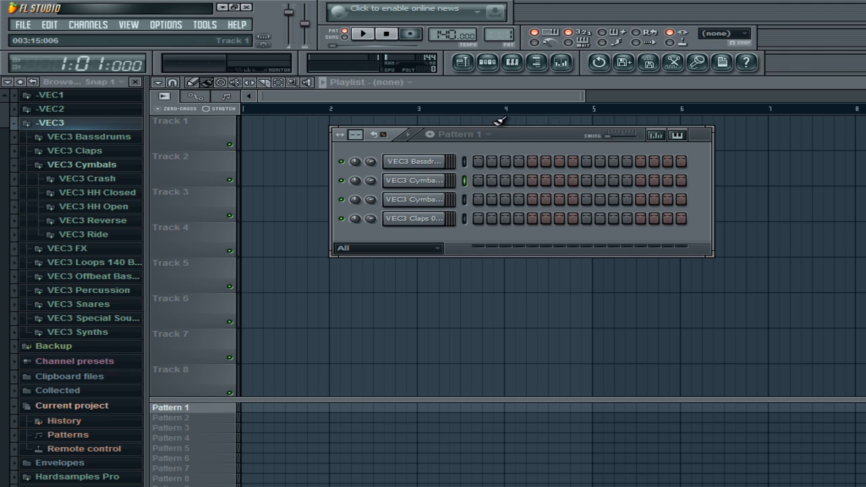
mouse_move(486, 151)
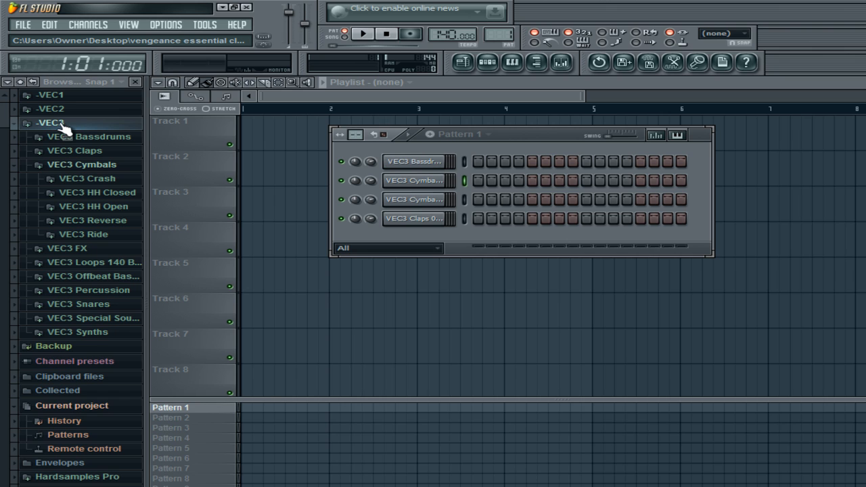
mouse_move(579, 260)
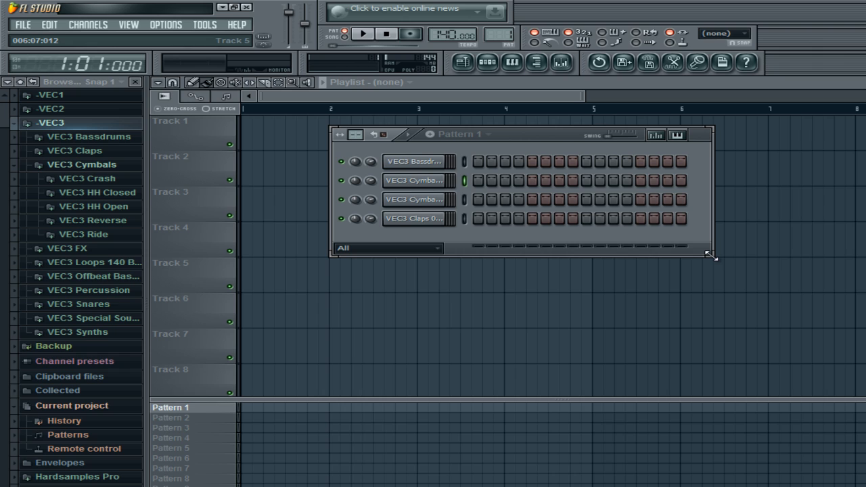
mouse_move(613, 242)
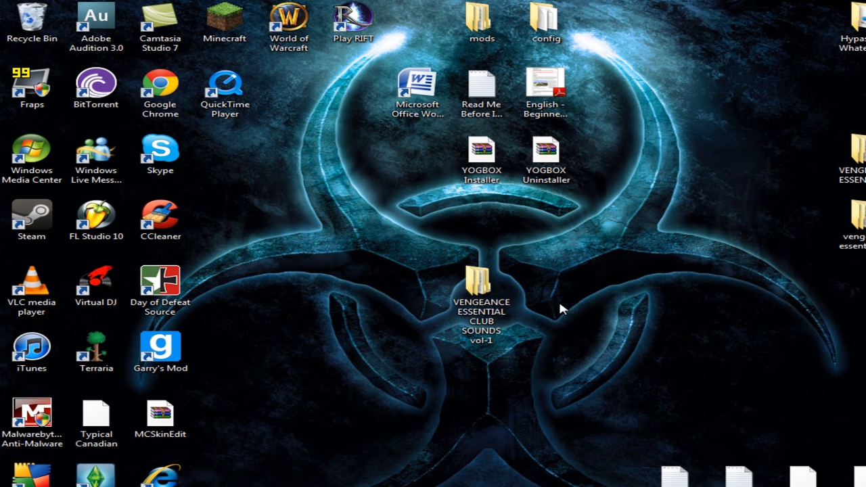
click(481, 284)
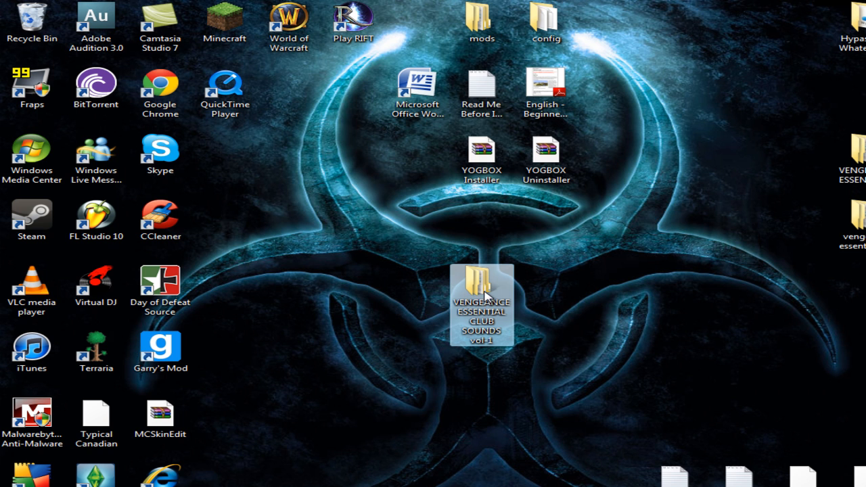
double_click(483, 294)
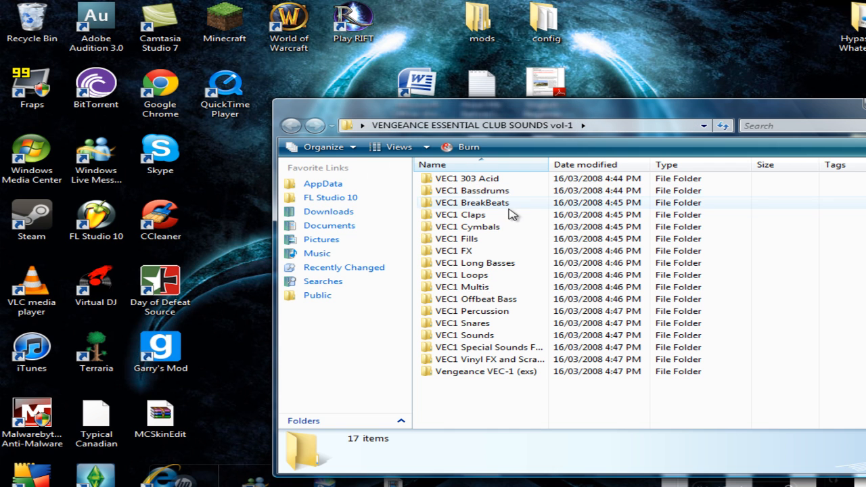
mouse_move(677, 316)
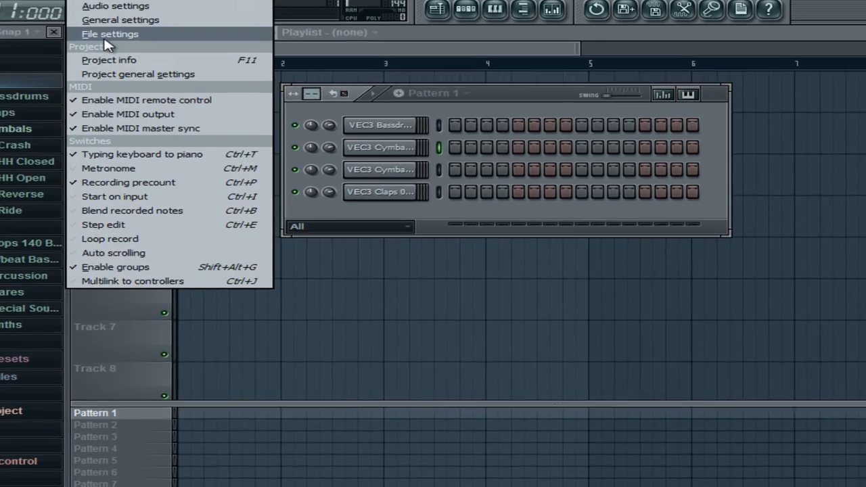
- Open Options > File settings and pick the first Browser extra search folder slot
click(110, 33)
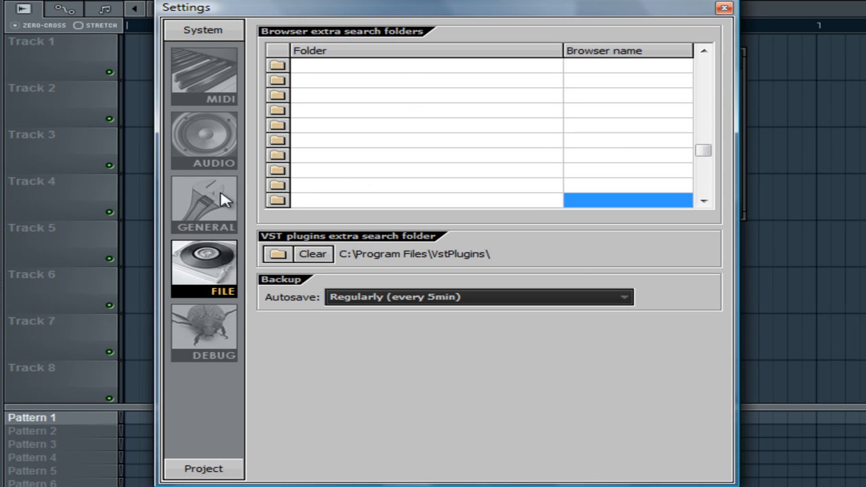
mouse_move(287, 81)
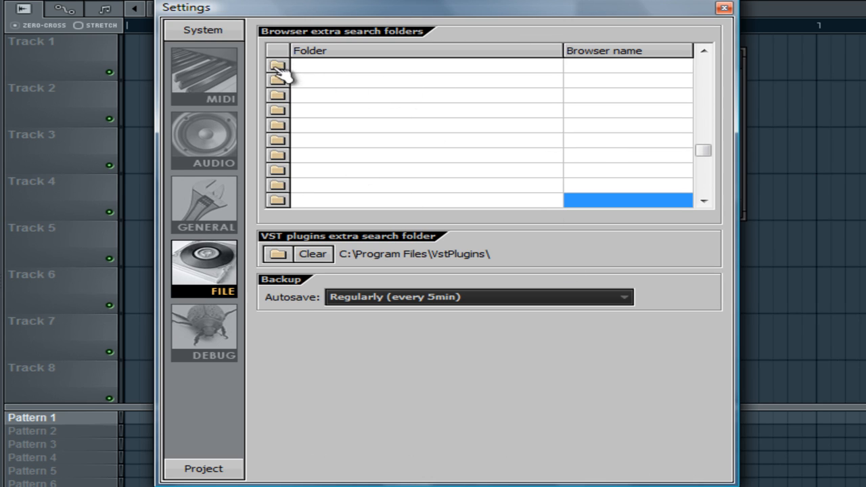
click(276, 69)
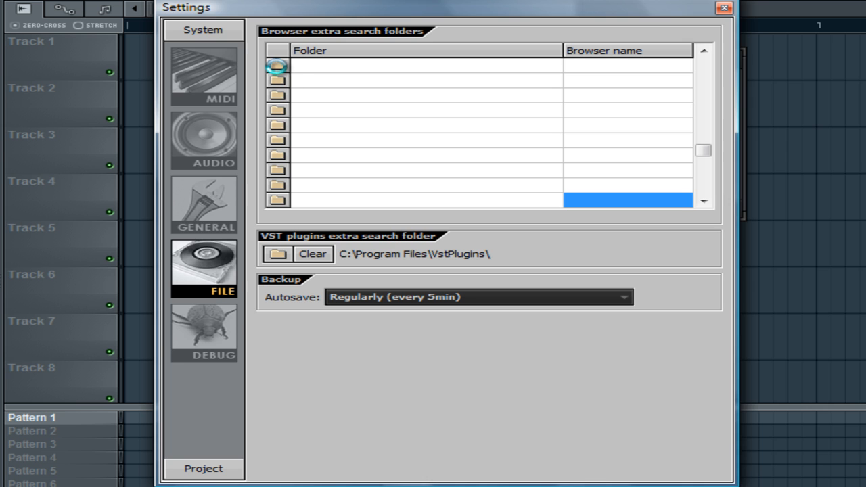
- Scroll the Browse For Folder dialog to the desktop VENGEANCE ESSENTIAL CLUB SOUNDS vol-2 folder
click(276, 66)
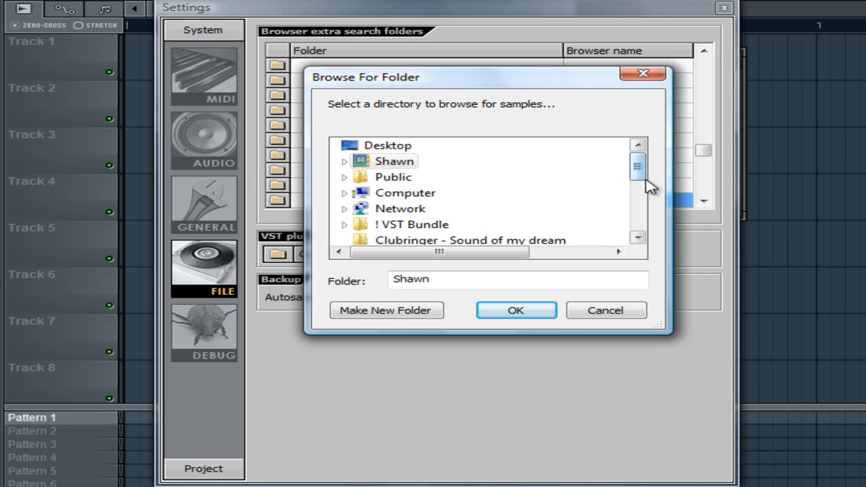
scroll(down, 3)
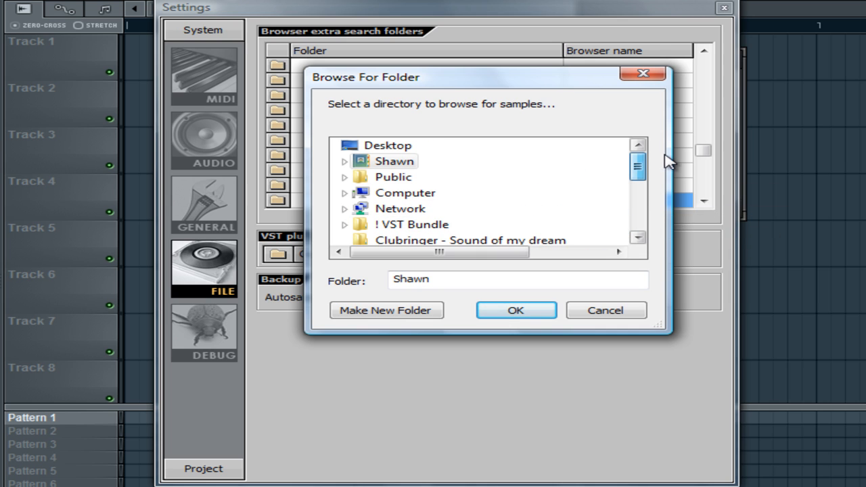
mouse_move(643, 177)
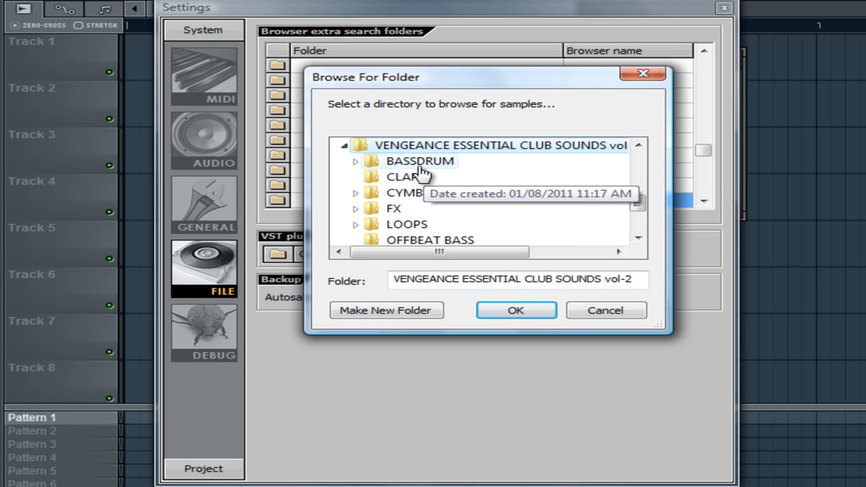
scroll(down, 3)
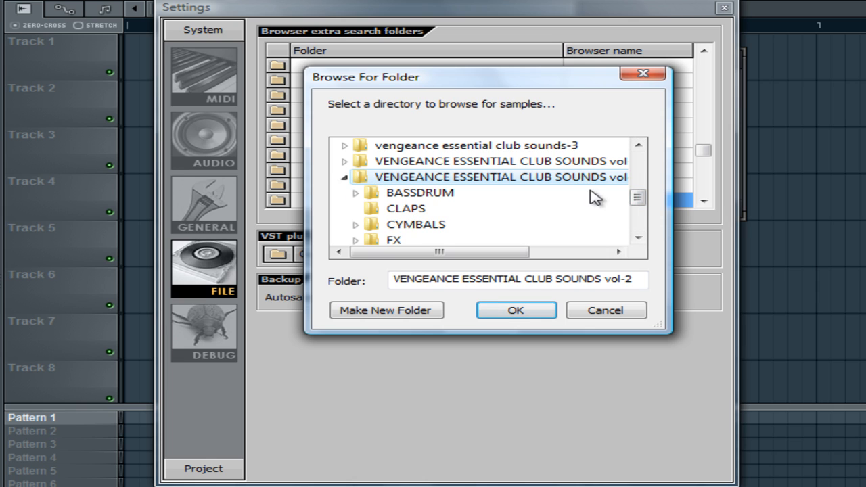
scroll(down, 3)
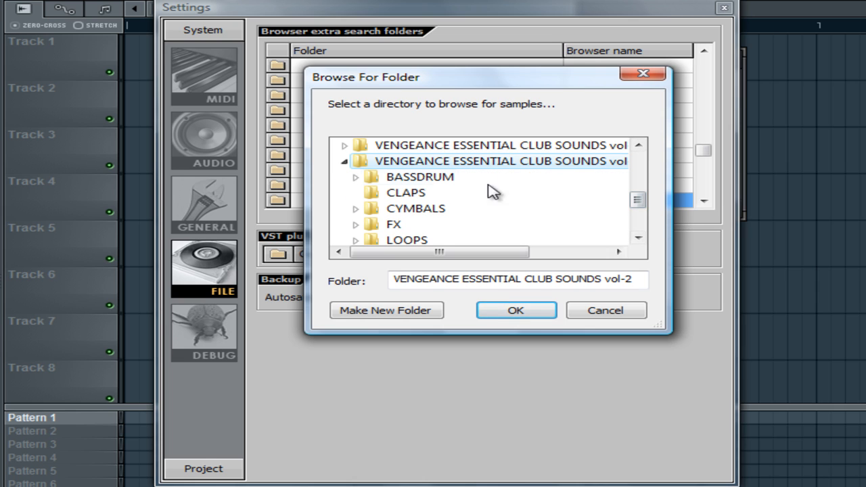
scroll(down, 3)
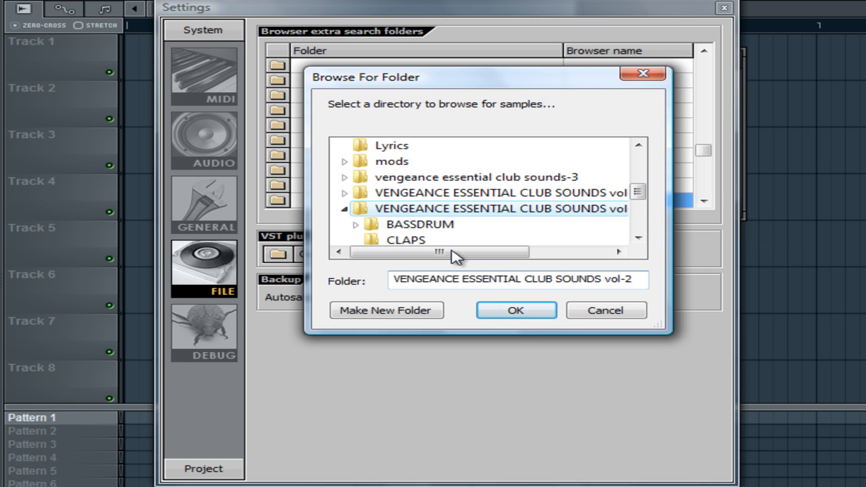
- Confirm the Vengeance folder, name it '-VEC1' in the first row, and apply the settings
click(516, 309)
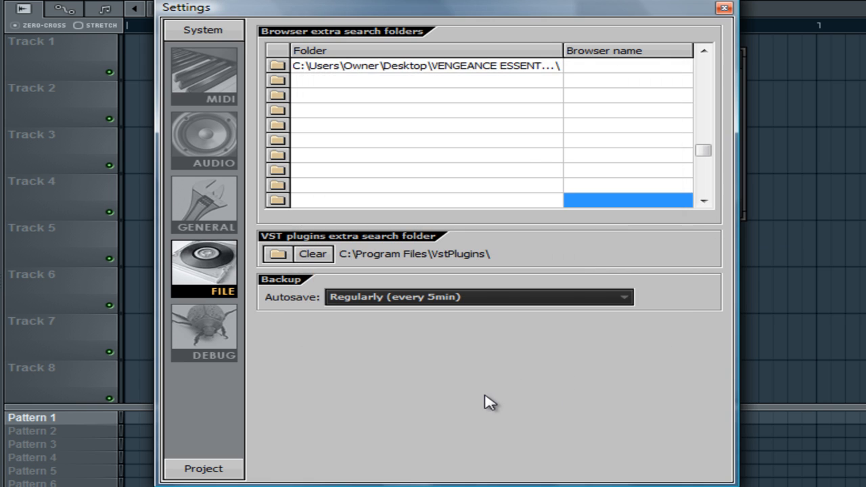
mouse_move(450, 87)
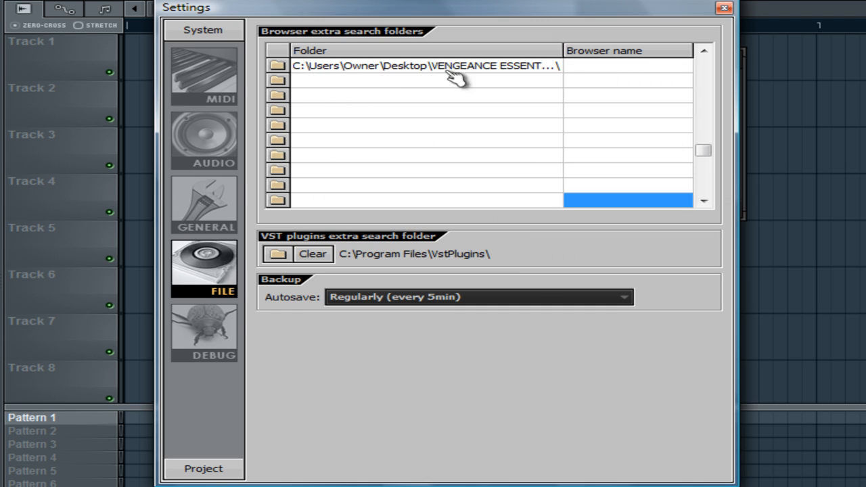
mouse_move(386, 84)
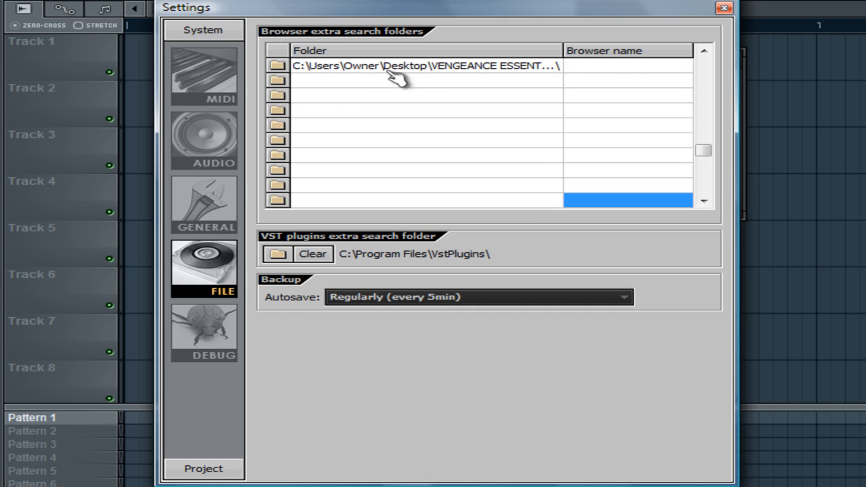
mouse_move(528, 85)
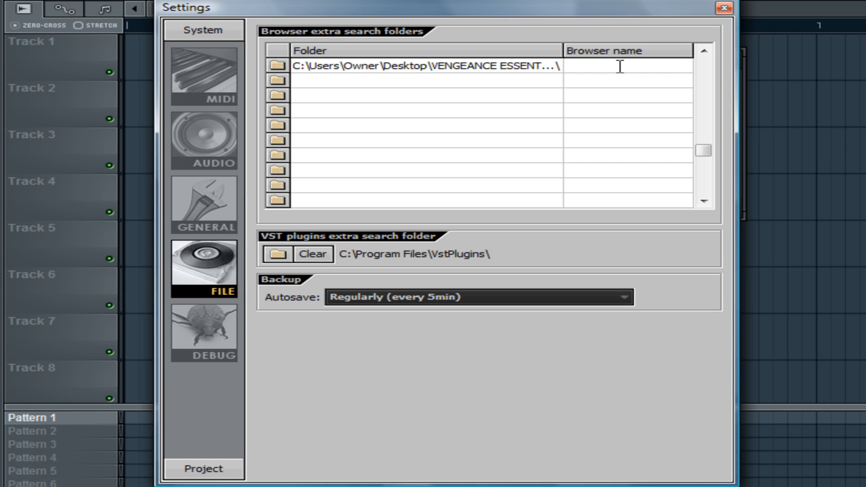
text(- VEC1)
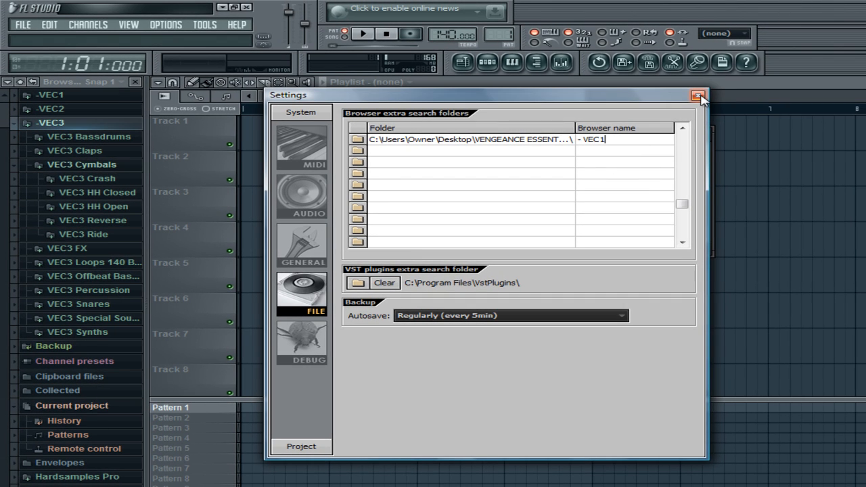
click(696, 95)
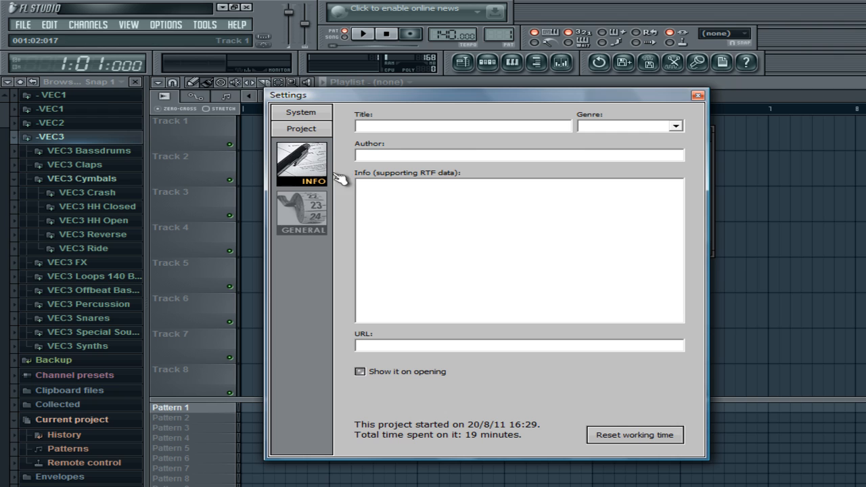
click(301, 112)
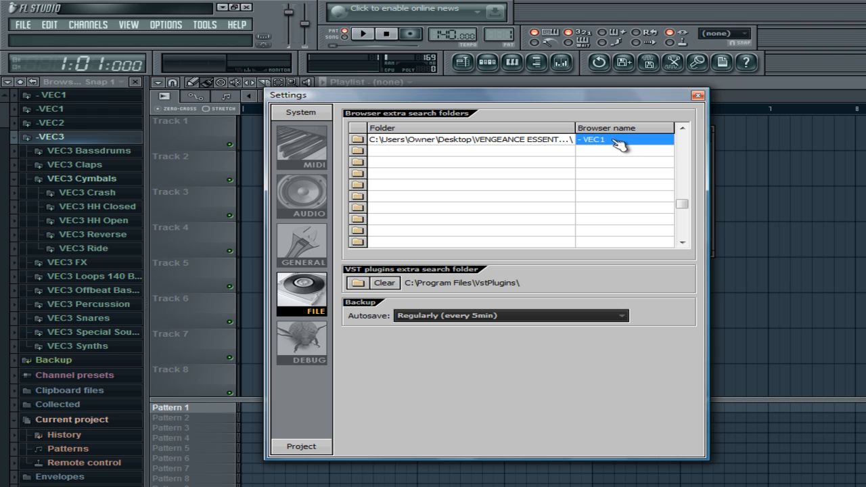
click(695, 95)
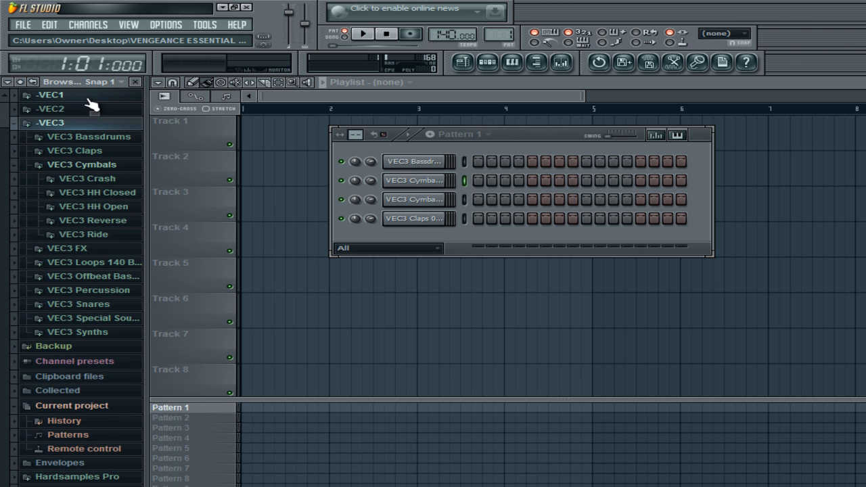
- Expand -VEC1 in the browser and open VEC1 Bassdrums > VEC1 Clubby
click(51, 95)
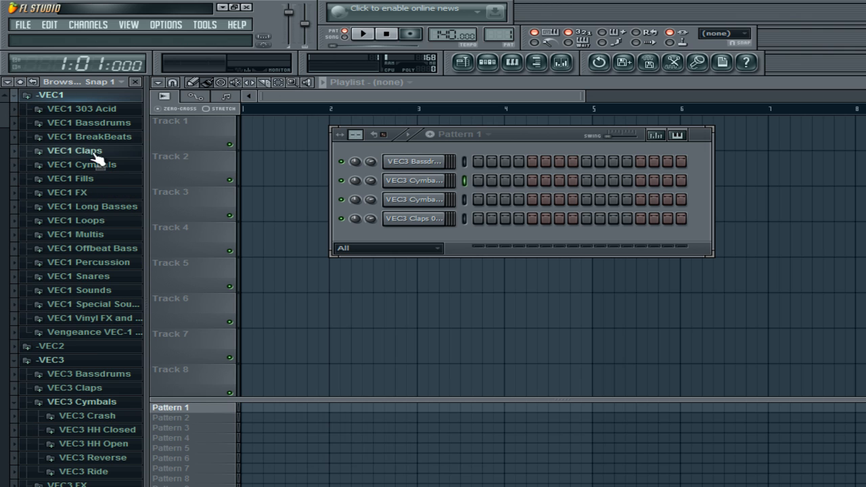
mouse_move(112, 165)
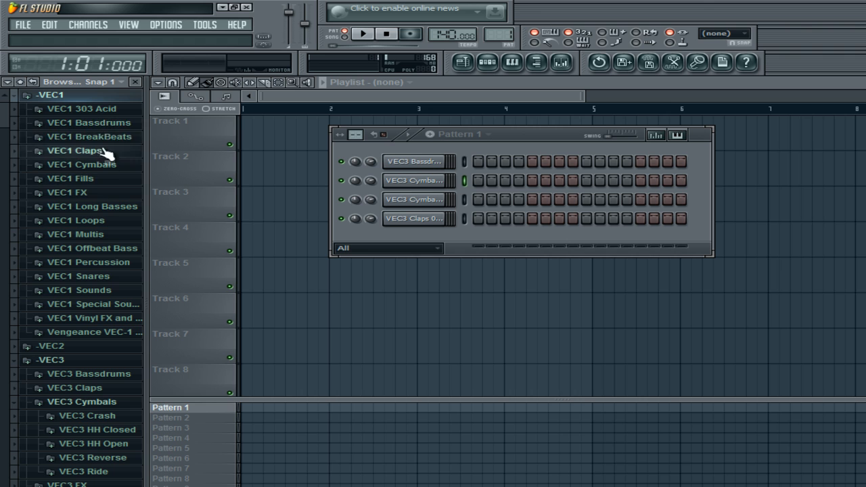
click(86, 123)
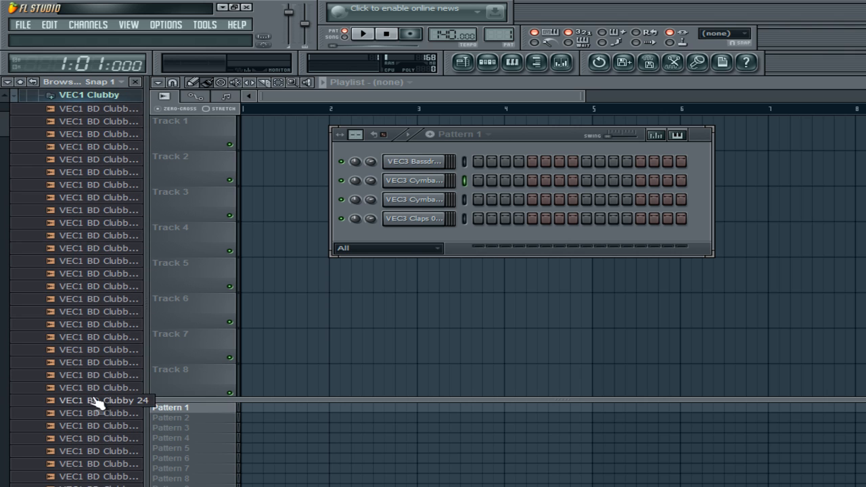
mouse_move(100, 205)
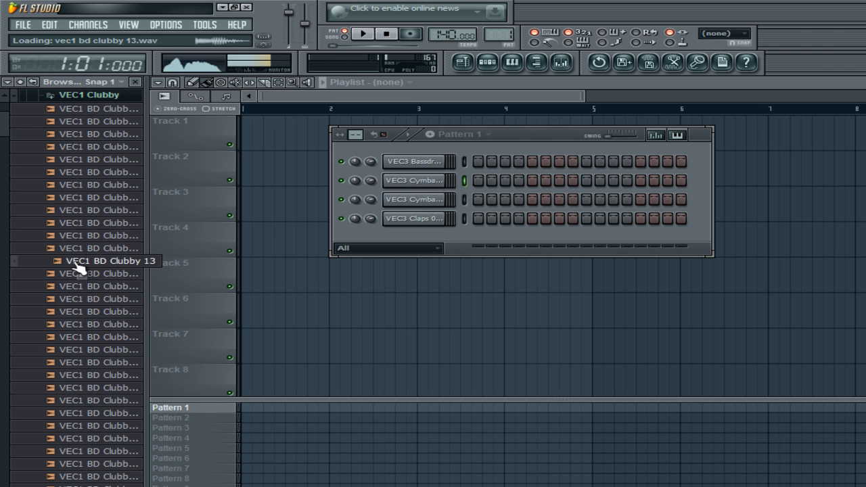
- Load VEC1 BD Clubby 13 as a fifth channel in the step sequencer
double_click(101, 263)
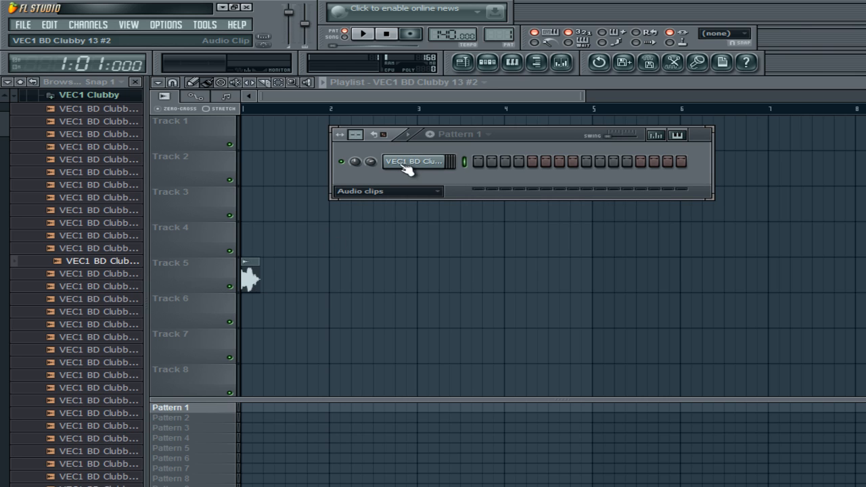
right_click(416, 161)
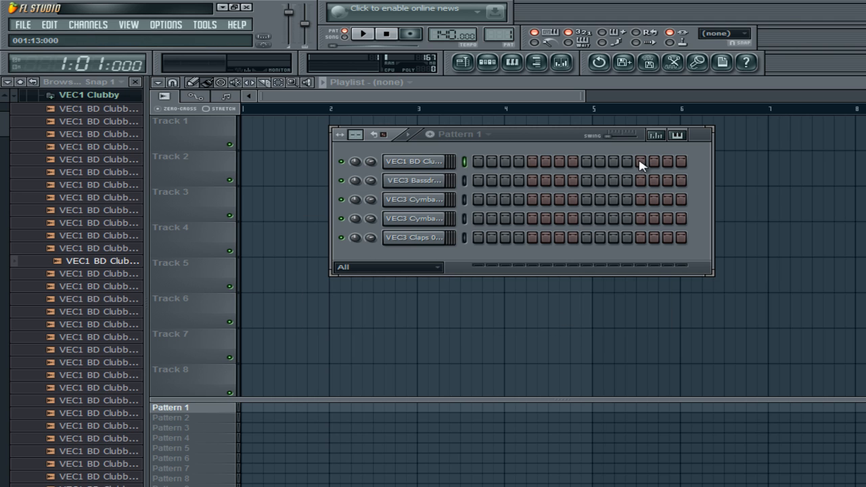
- Delete the VEC1 BD Clubby channel, then open the VEC3 Bassdrums channel settings
right_click(414, 161)
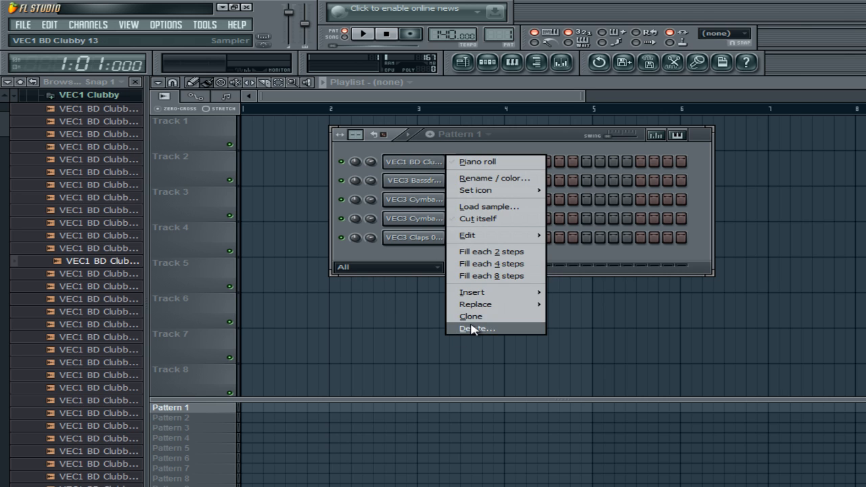
click(476, 328)
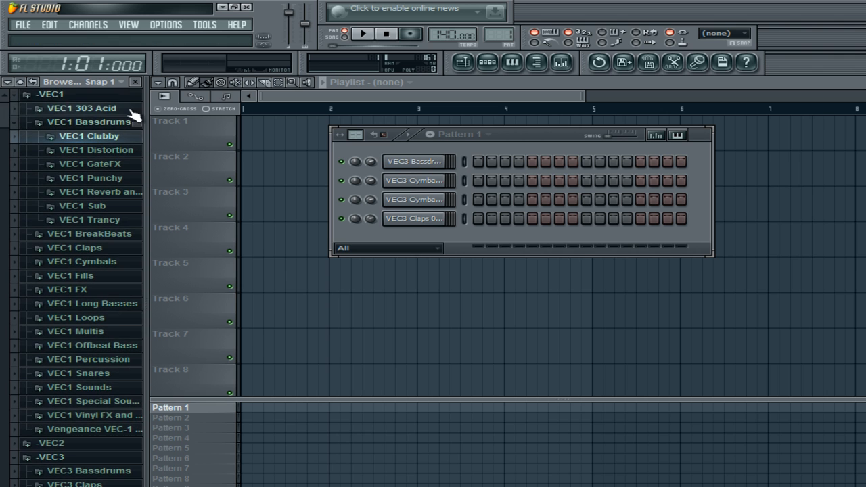
click(135, 82)
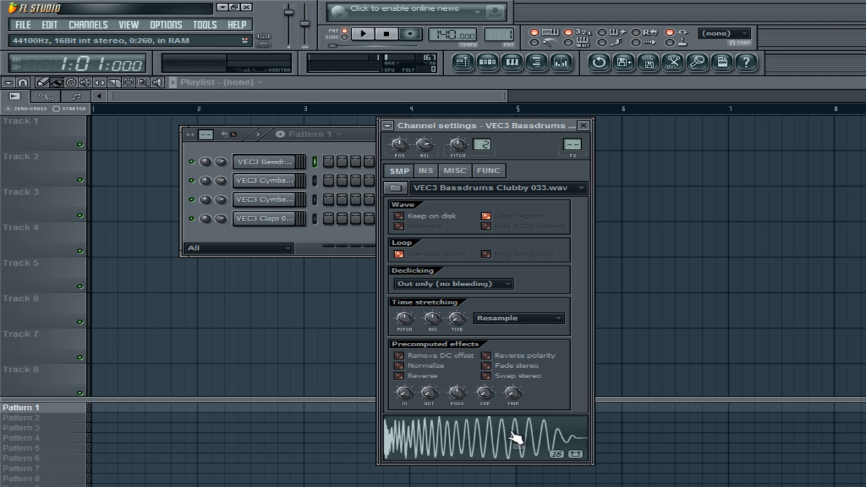
click(583, 126)
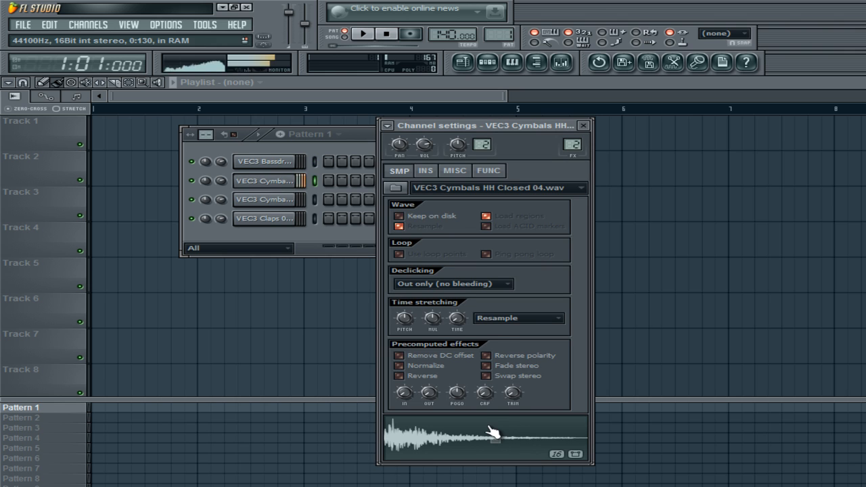
click(265, 199)
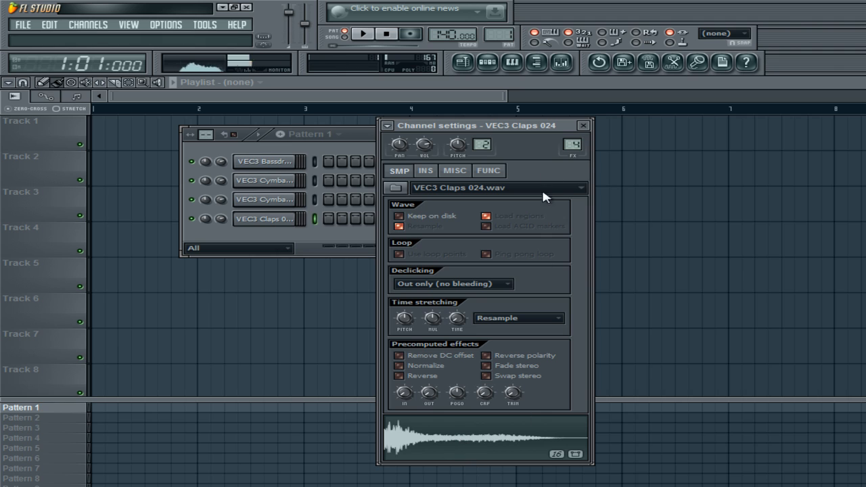
click(583, 124)
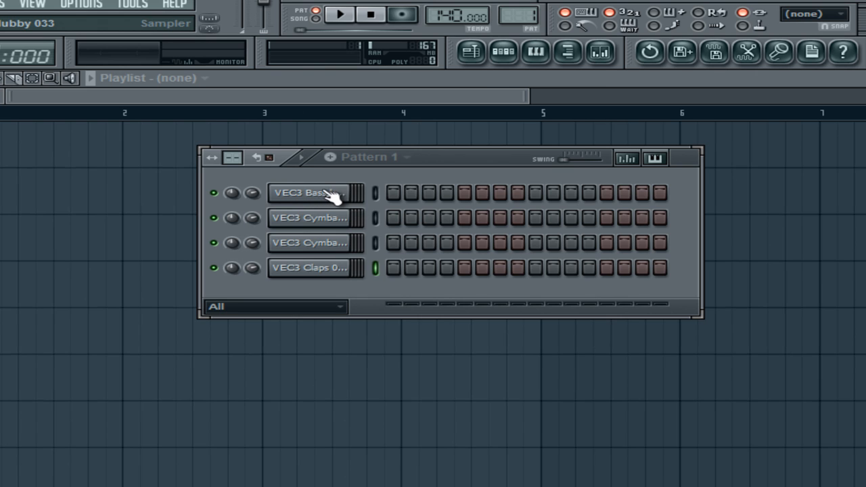
- Fill each 4 steps on the VEC3 Bassdrums channel and play the pattern briefly
right_click(313, 193)
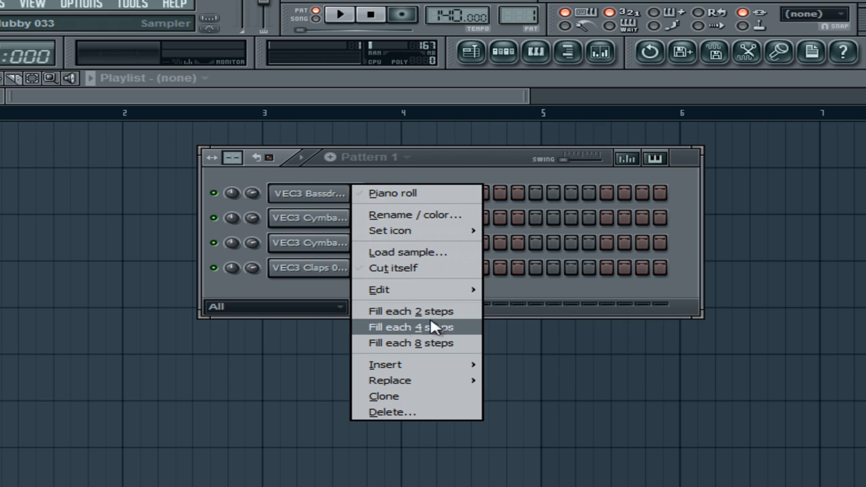
click(410, 326)
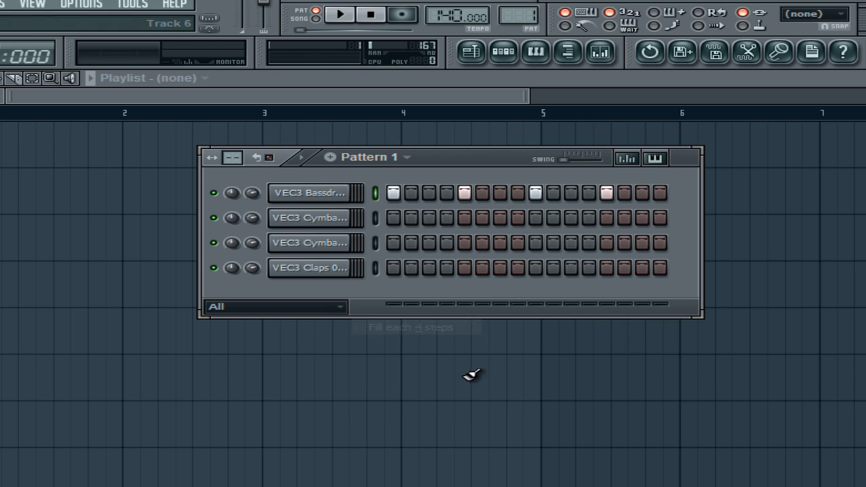
mouse_move(540, 301)
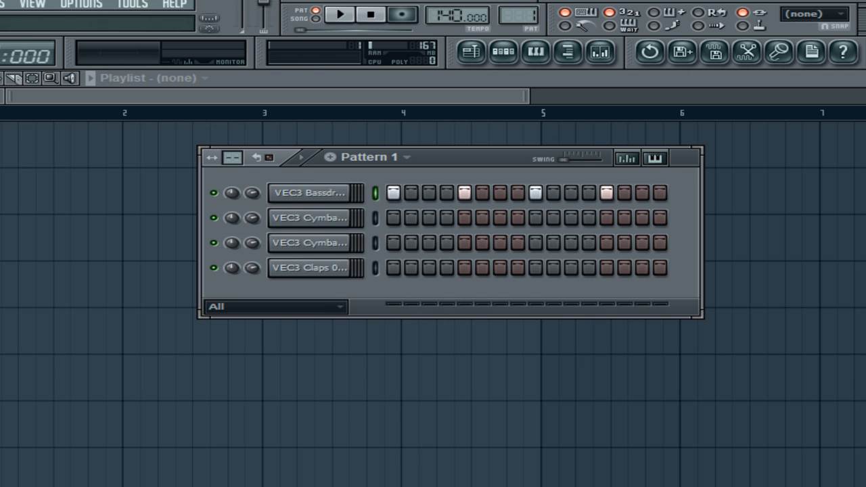
click(339, 16)
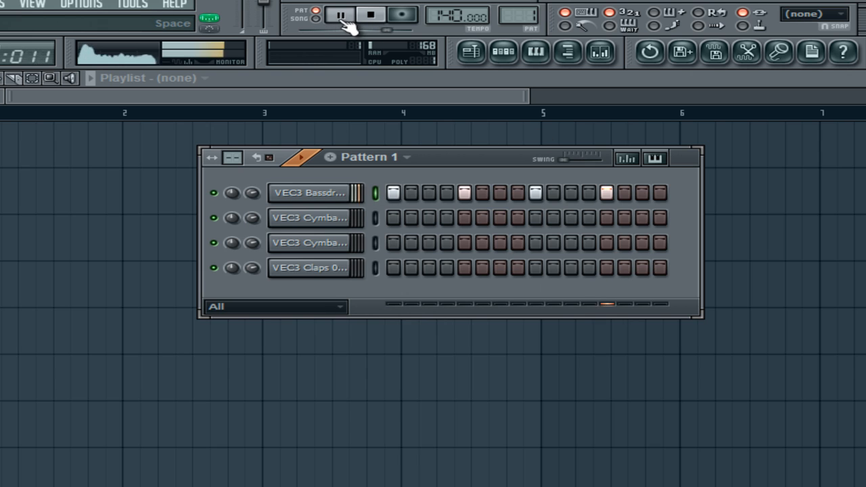
click(365, 16)
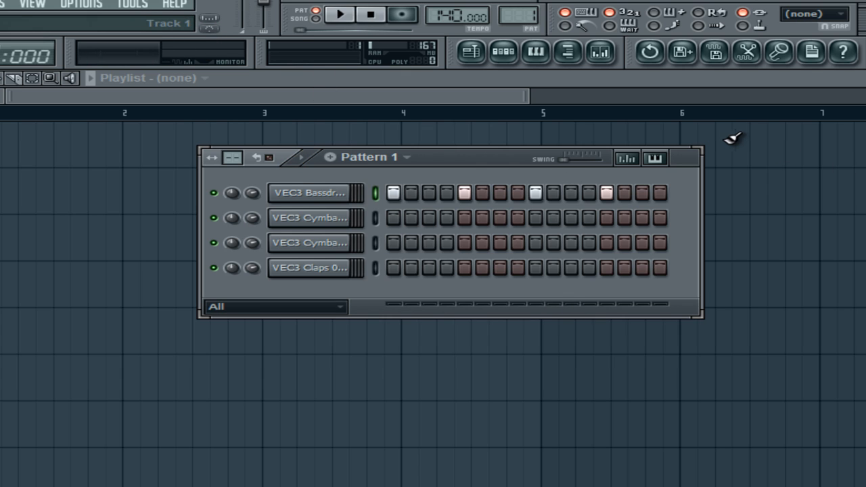
mouse_move(729, 129)
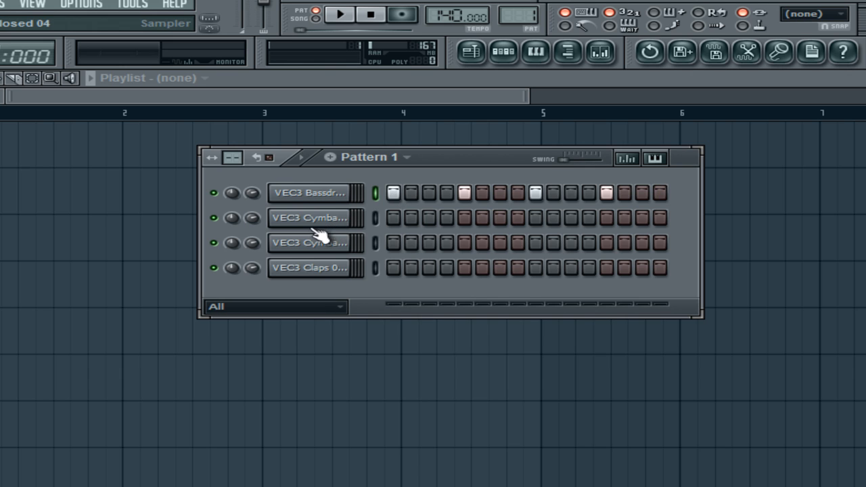
- Preview VEC3 HH Closed, set hits on alternating steps, and audition the beat
click(309, 217)
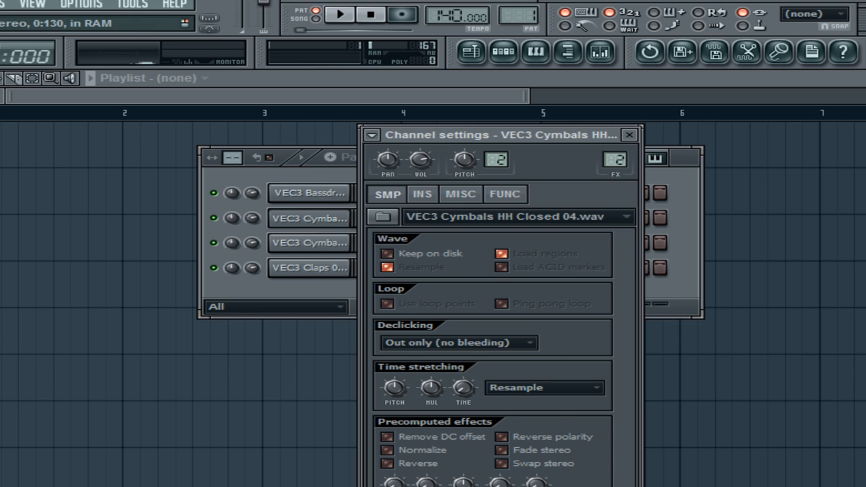
click(629, 135)
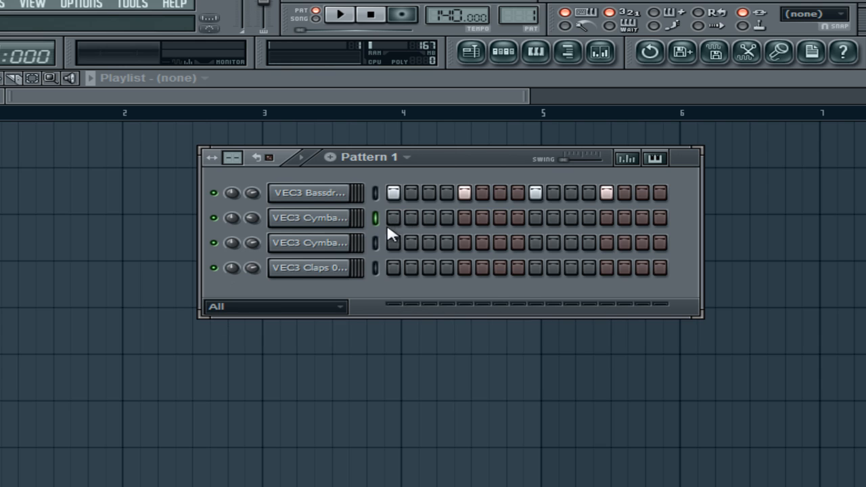
mouse_move(443, 226)
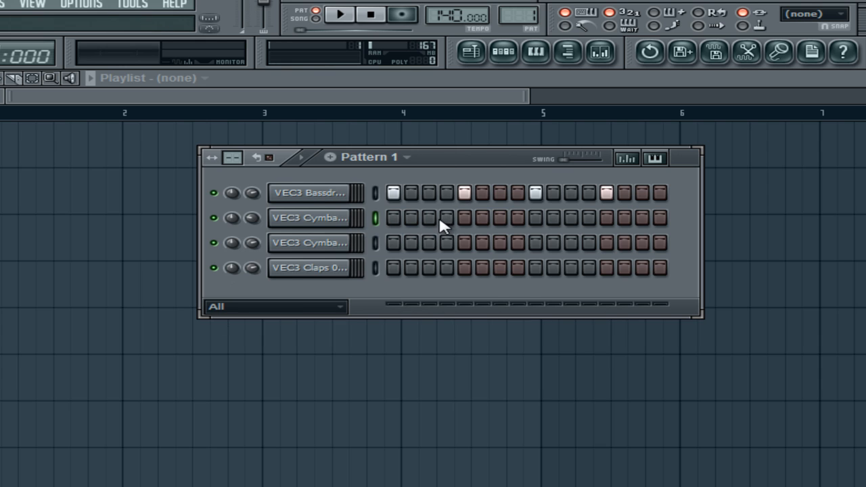
mouse_move(404, 233)
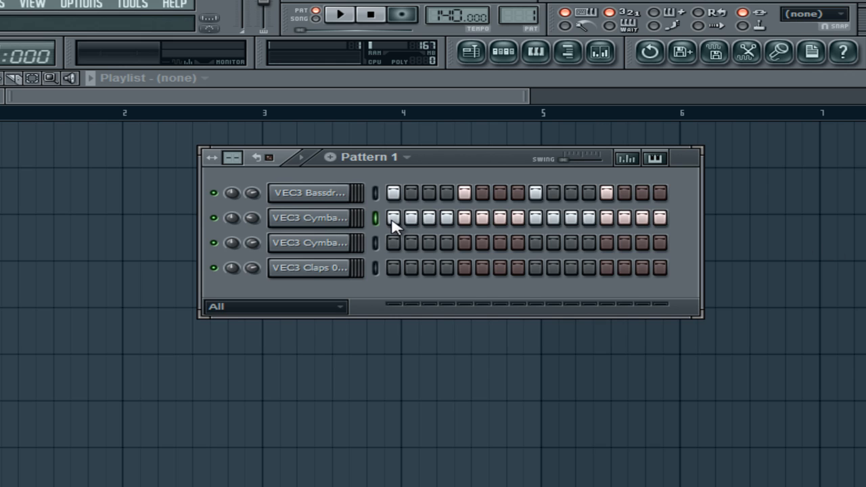
click(338, 17)
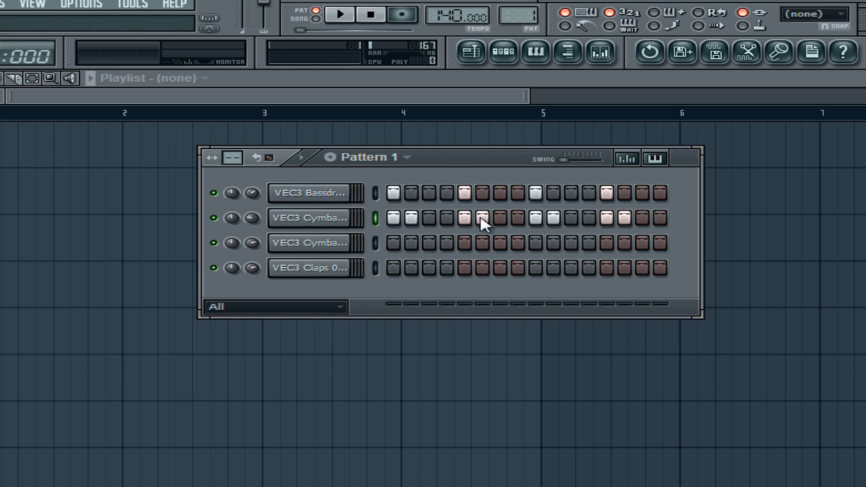
click(333, 15)
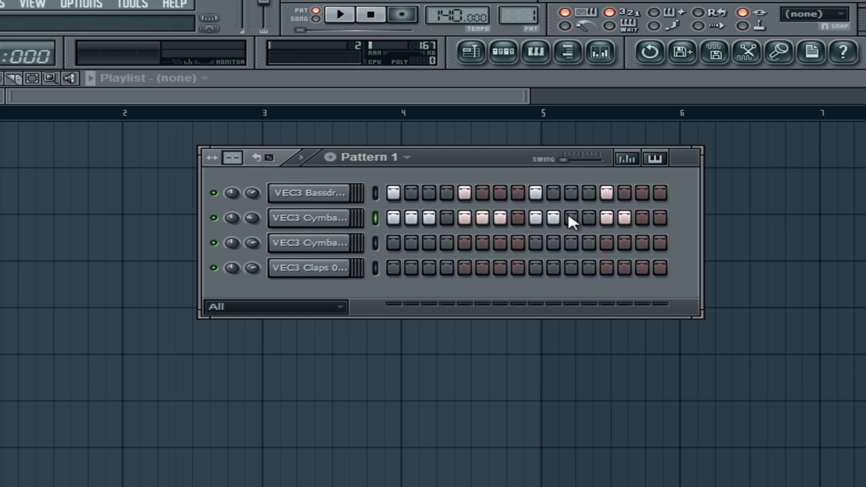
click(338, 16)
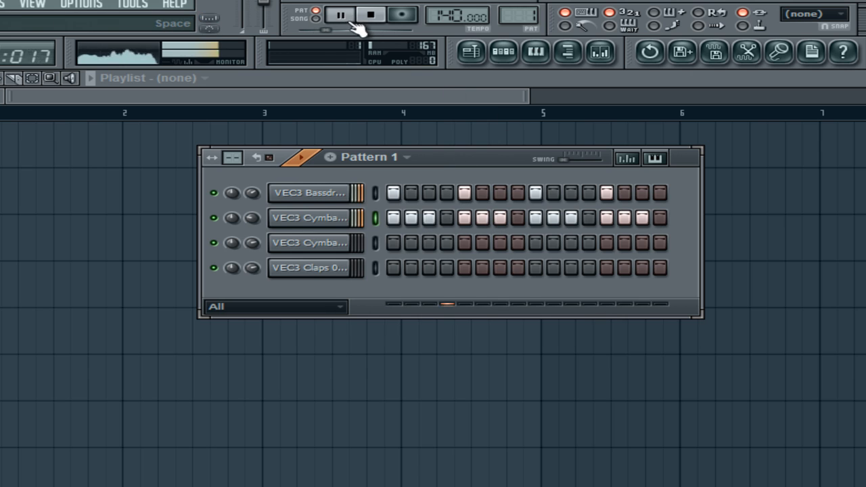
click(365, 15)
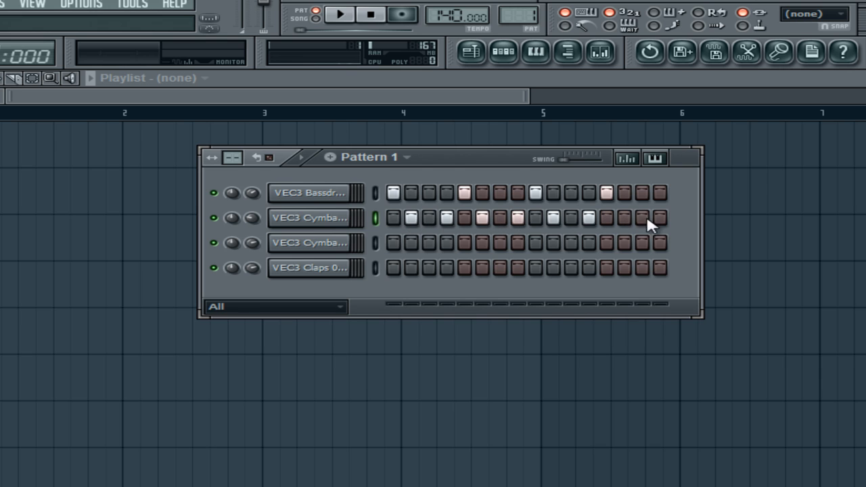
mouse_move(358, 29)
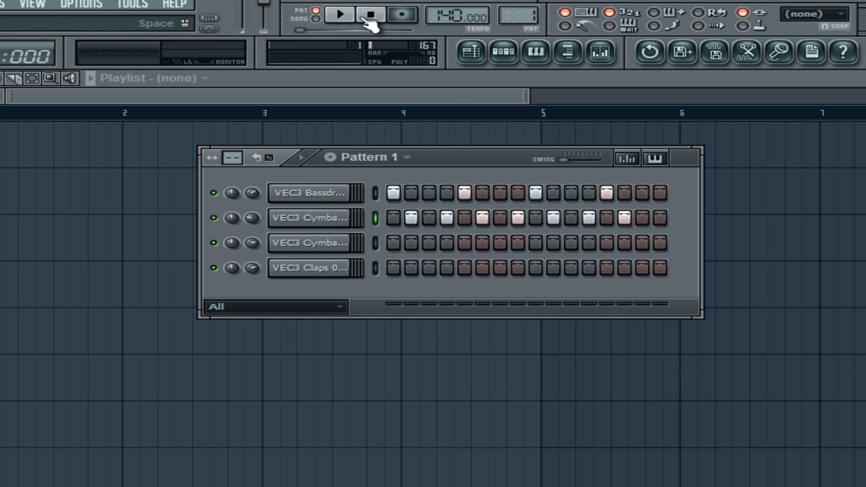
click(337, 16)
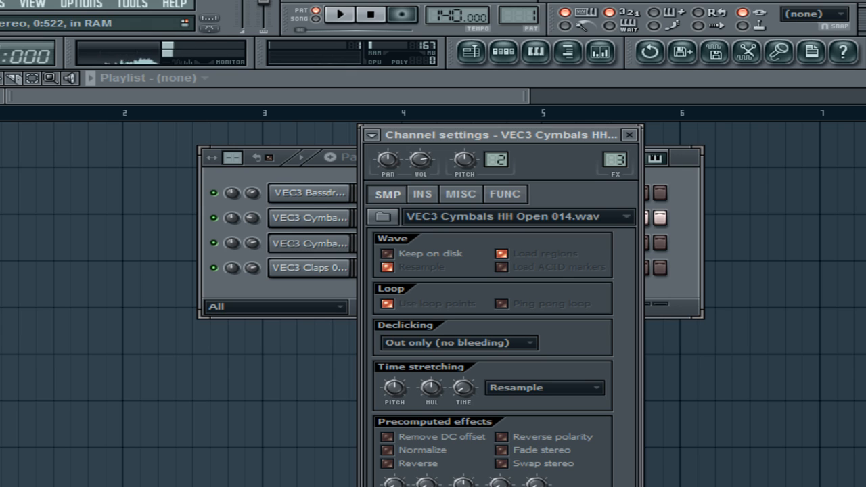
- Close the channel settings and place VEC3 HH Open hits on steps 3, 7, 11 and 15
click(628, 135)
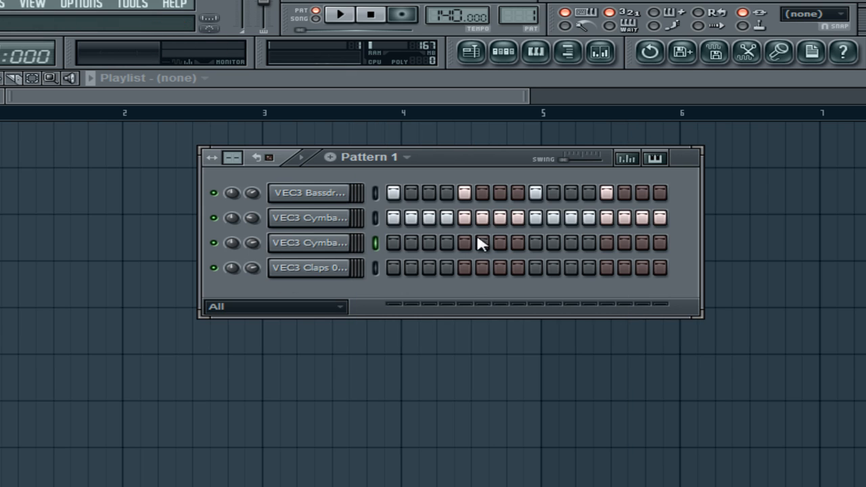
mouse_move(433, 251)
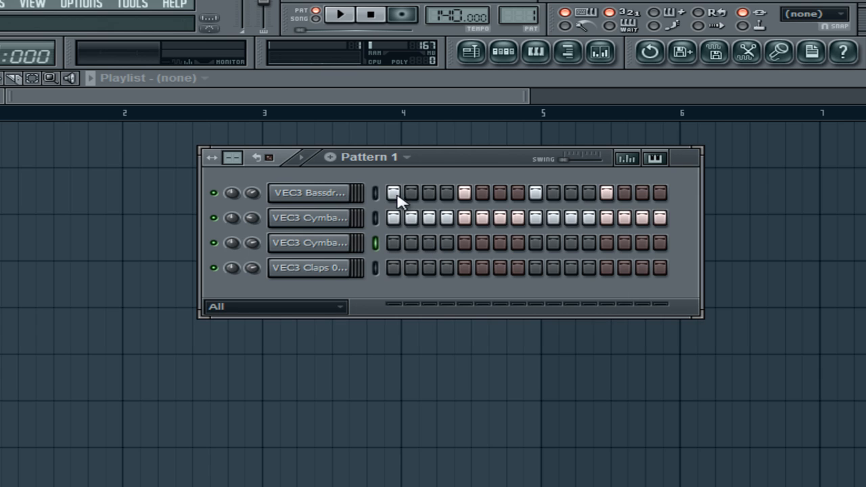
click(430, 243)
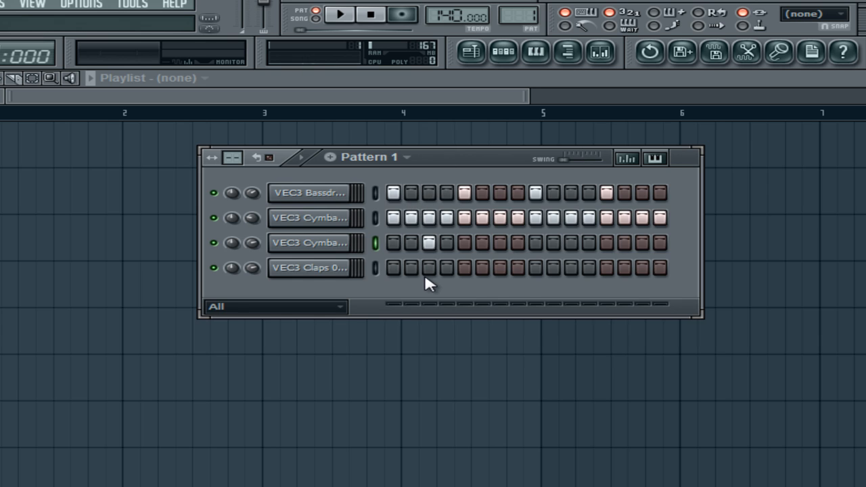
mouse_move(450, 277)
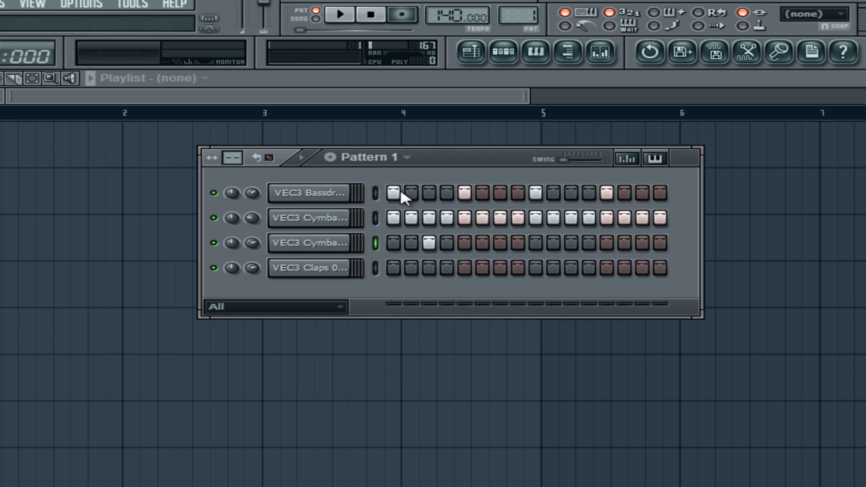
mouse_move(448, 183)
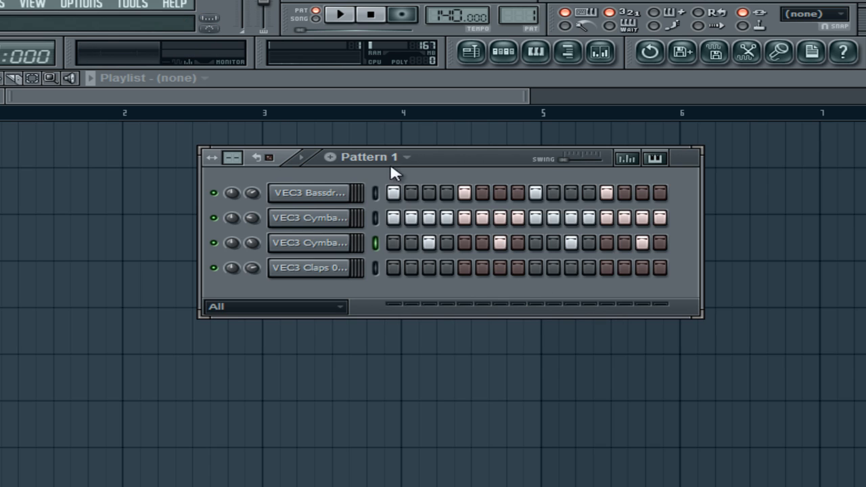
click(337, 16)
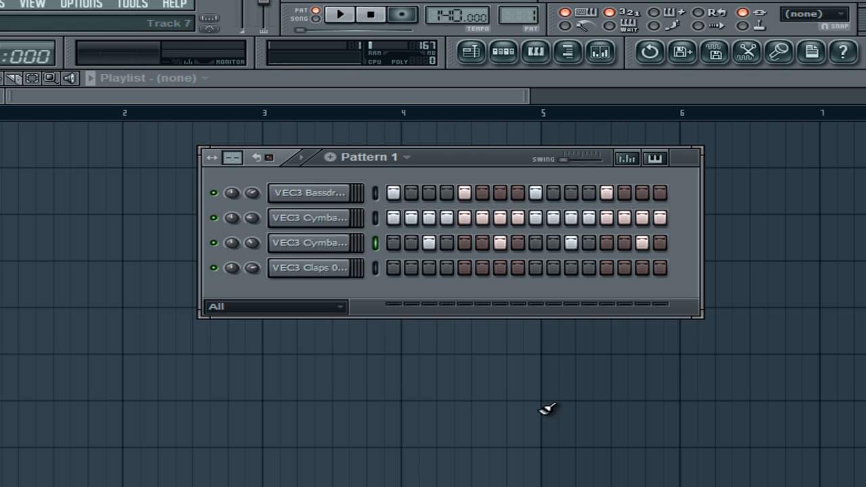
mouse_move(676, 433)
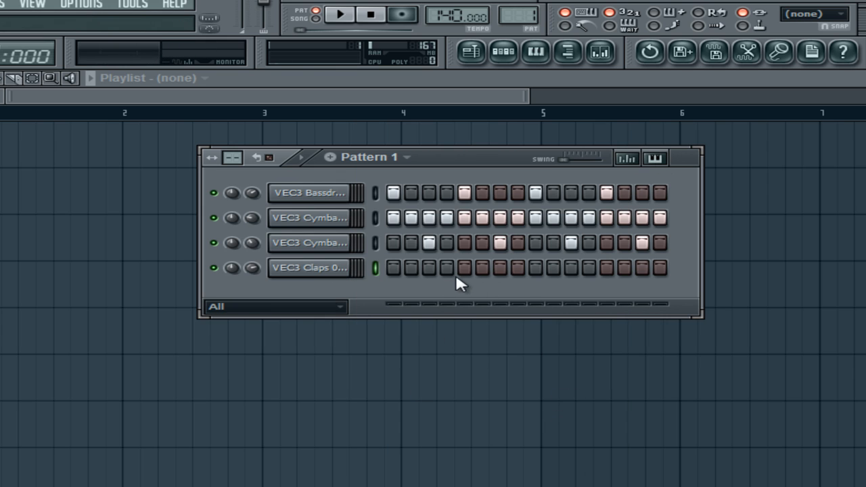
- Place clap hits on steps 5 and 13 of the VEC3 Claps row
click(467, 267)
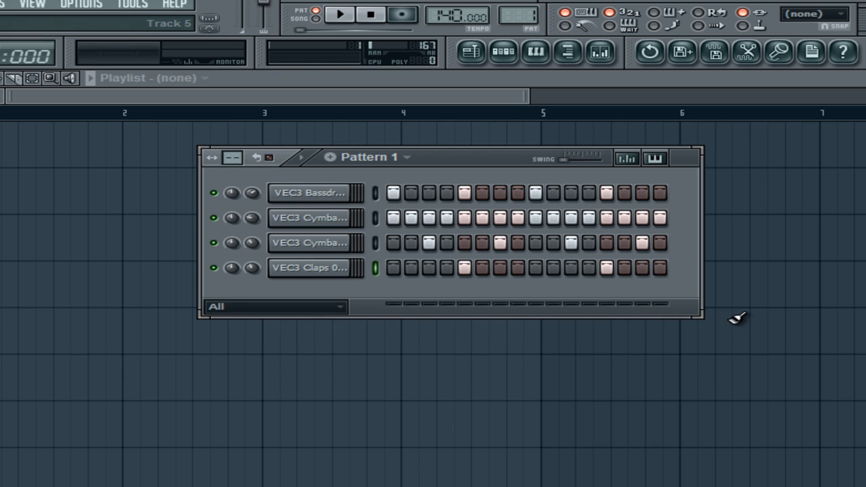
mouse_move(467, 303)
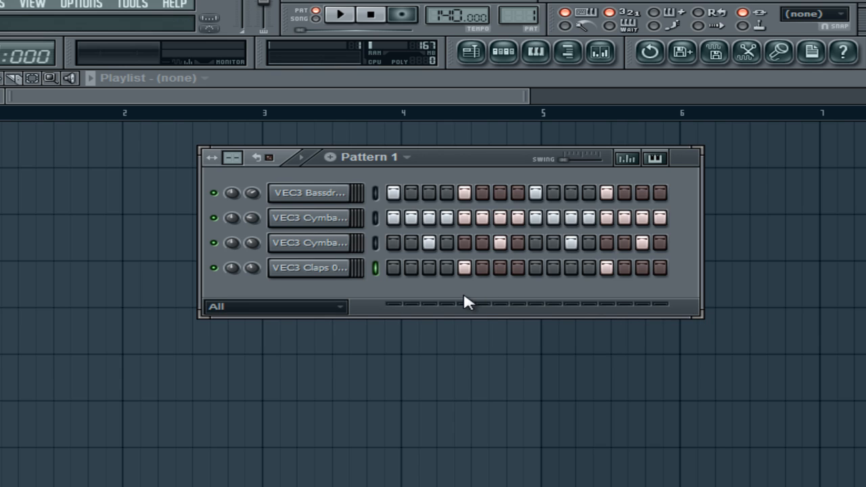
click(337, 16)
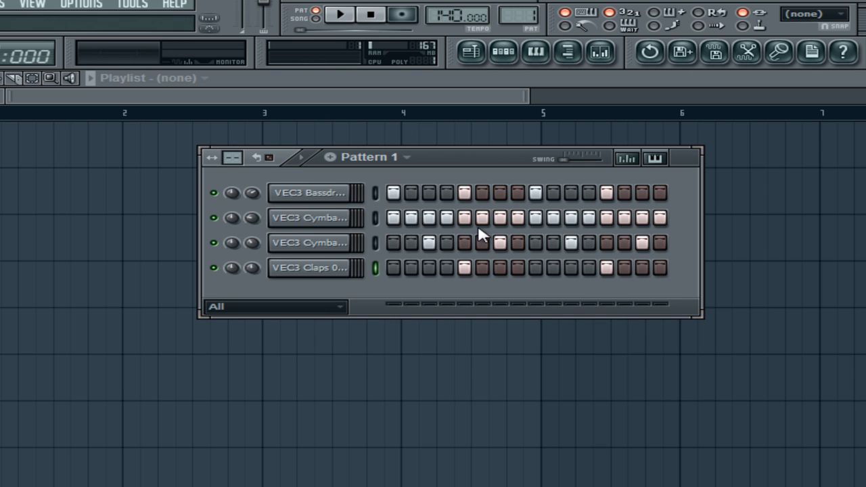
mouse_move(509, 87)
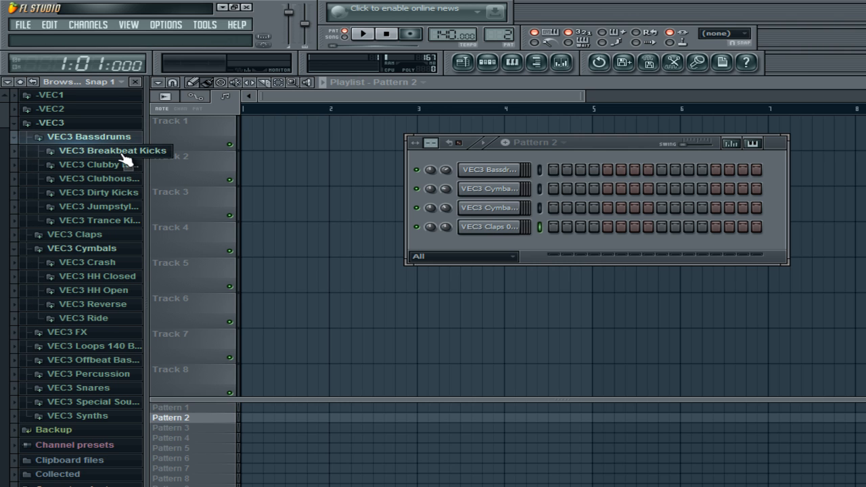
- Expand the VEC3 Breakbeat Kicks folder and add a new channel filter group
double_click(105, 150)
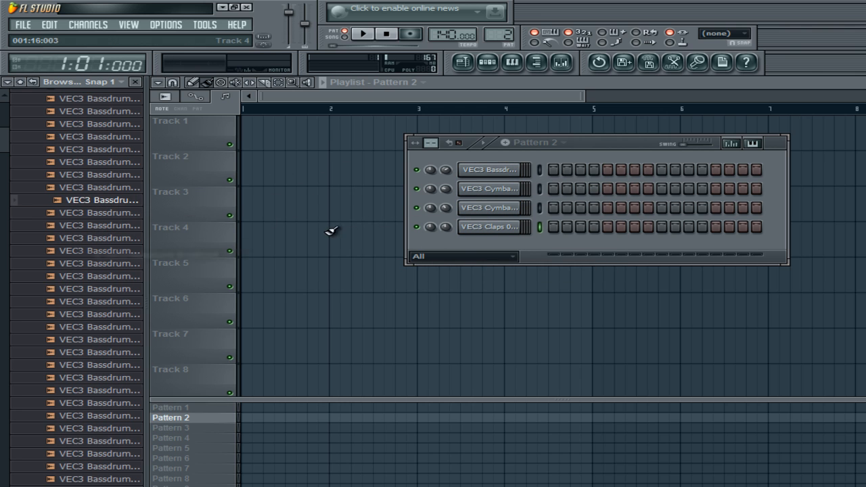
right_click(464, 257)
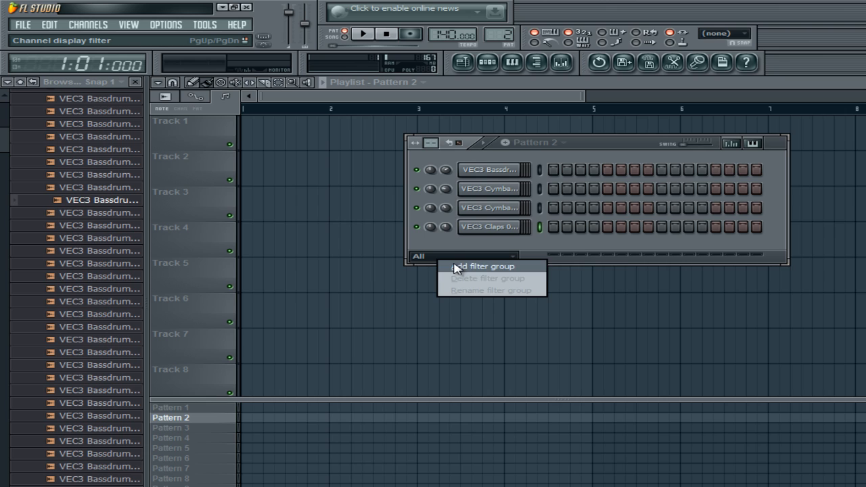
click(481, 266)
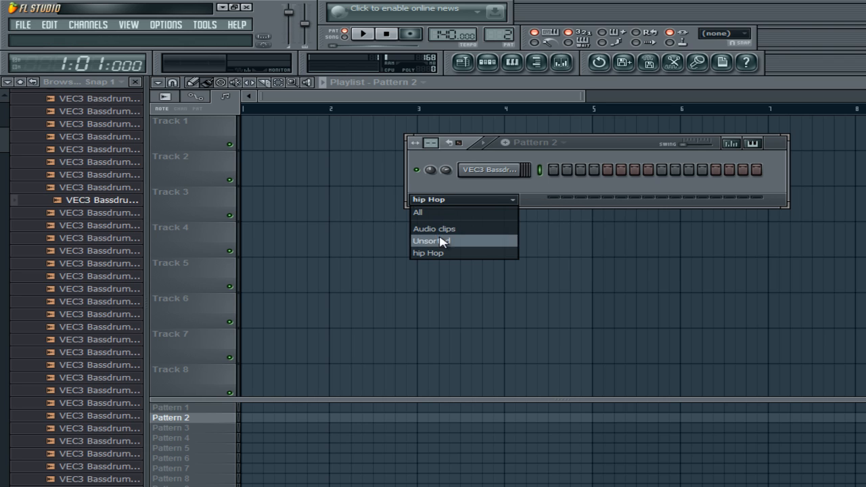
mouse_move(446, 263)
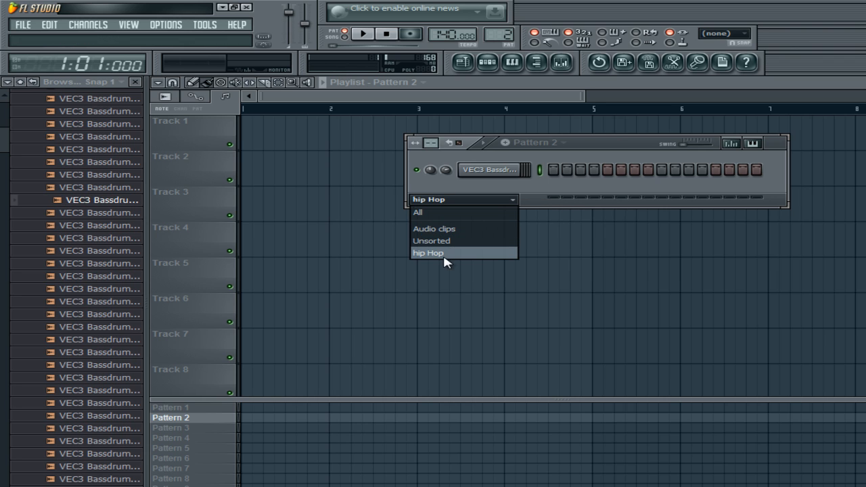
mouse_move(438, 241)
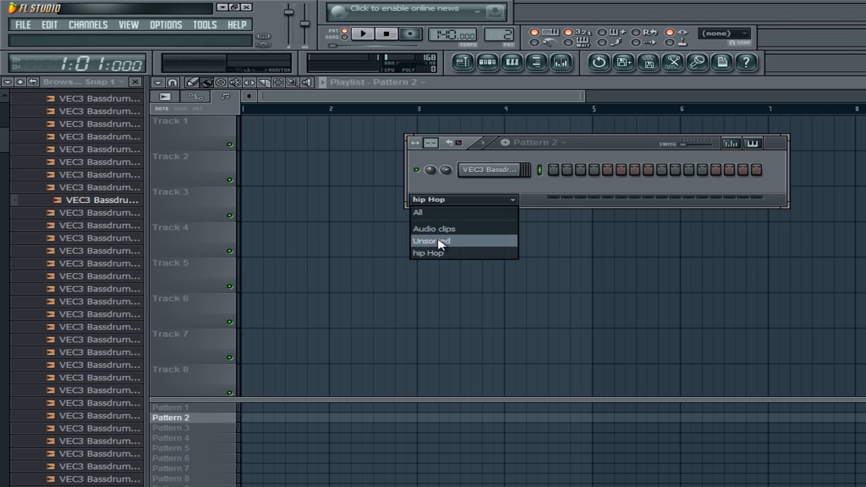
- Switch the channel filter from Unsorted to the hip Hop group
click(438, 241)
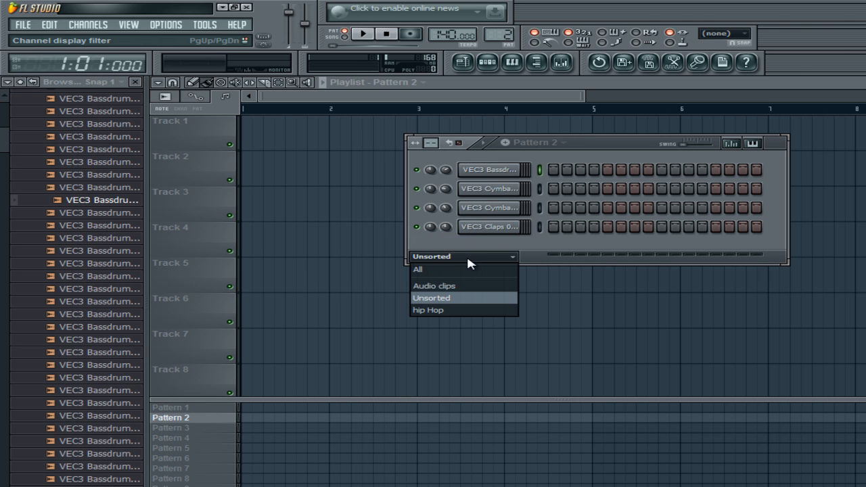
click(427, 310)
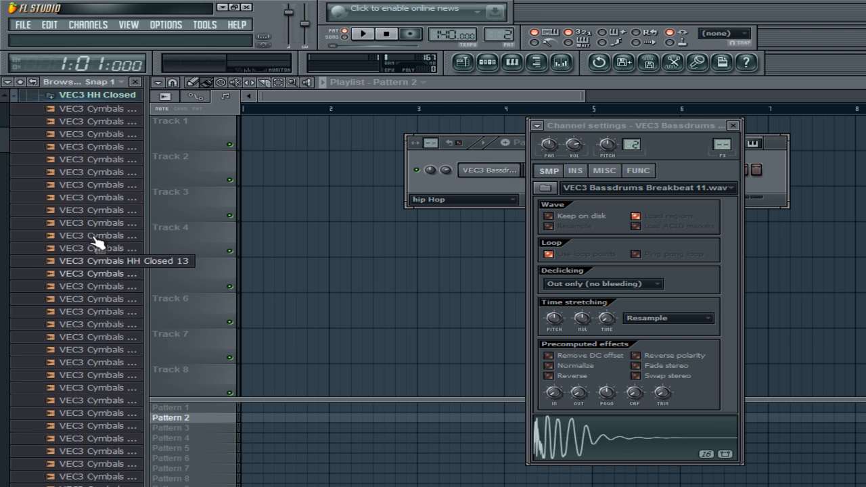
- Load VEC3 Cymbals HH Closed 05 as a channel and preview it
drag(98, 242, 487, 186)
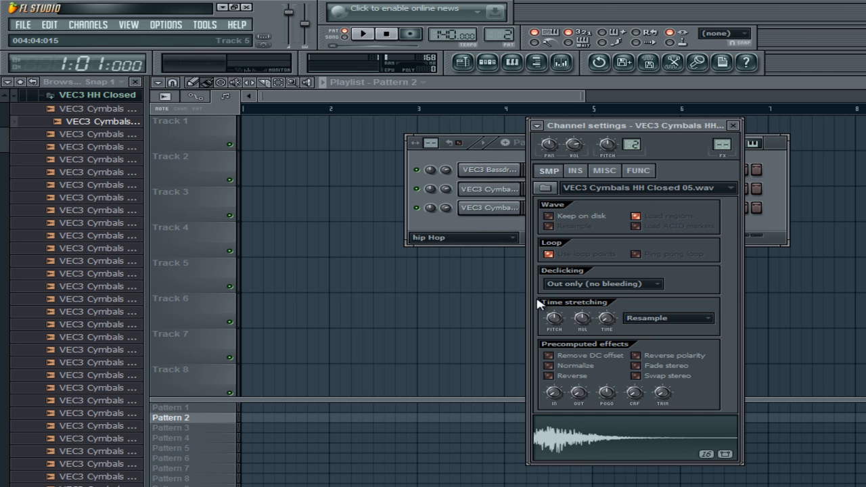
mouse_move(451, 203)
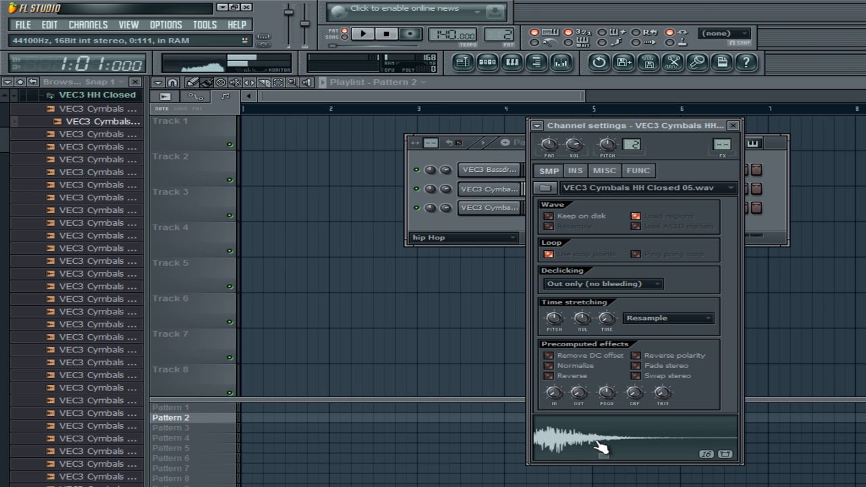
click(733, 125)
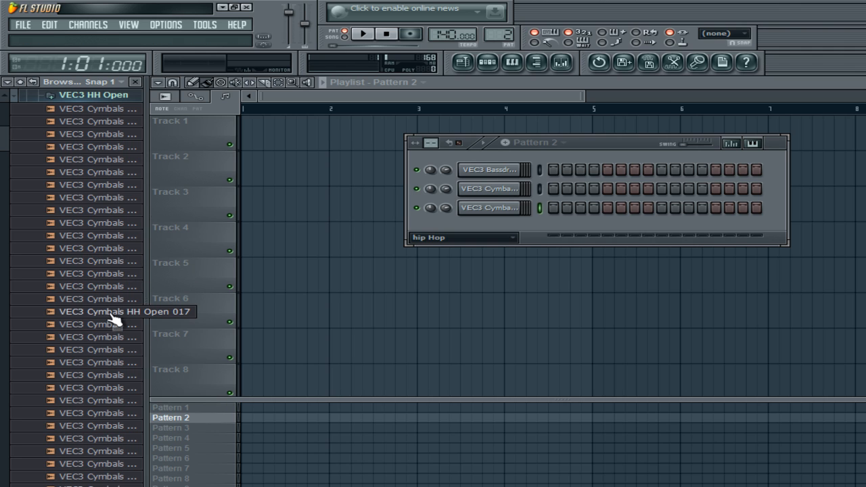
mouse_move(105, 337)
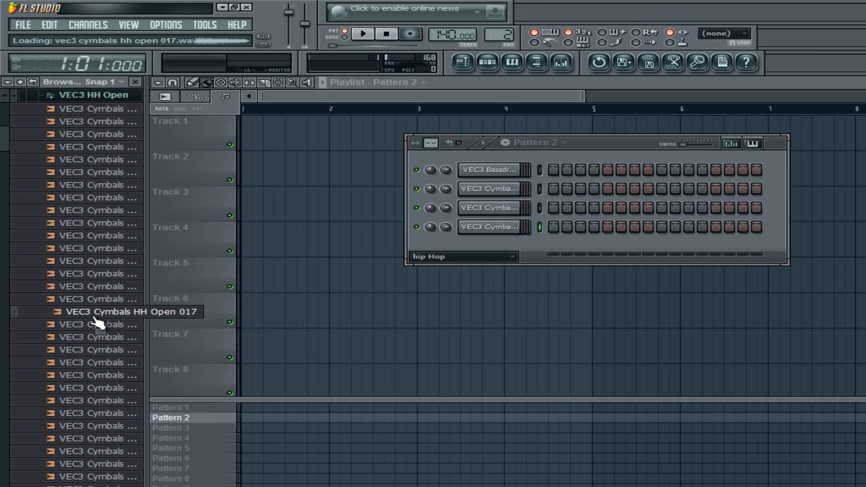
mouse_move(105, 325)
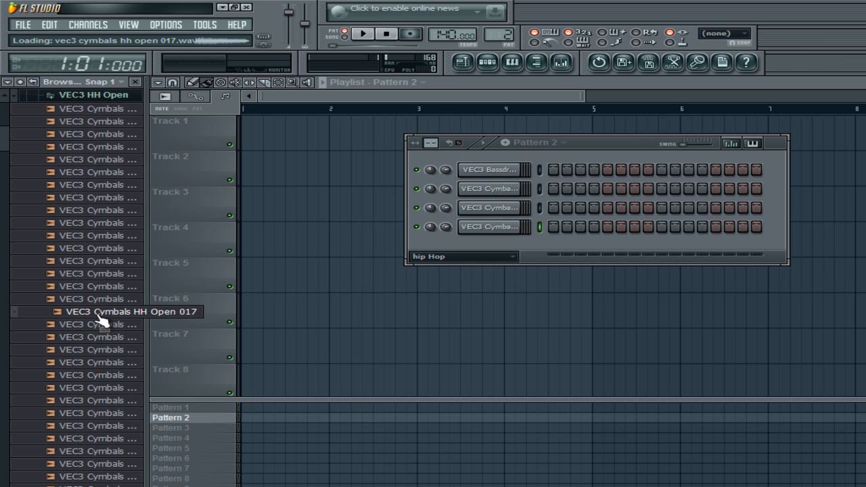
mouse_move(105, 326)
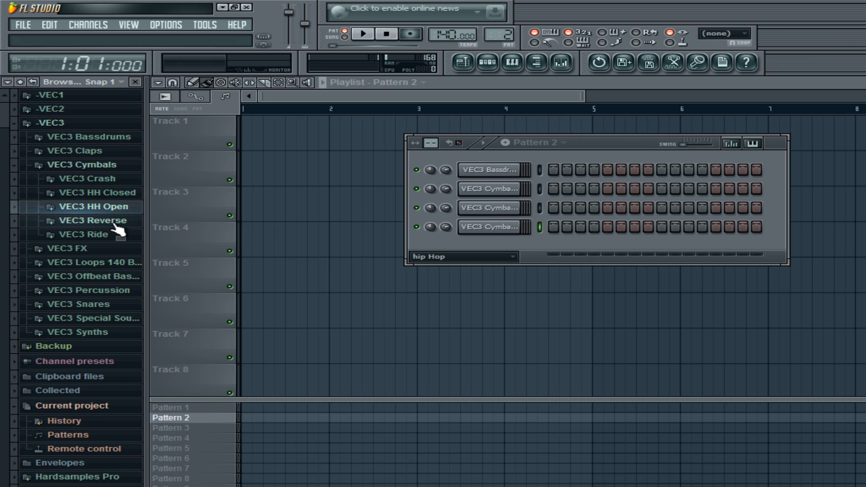
mouse_move(113, 203)
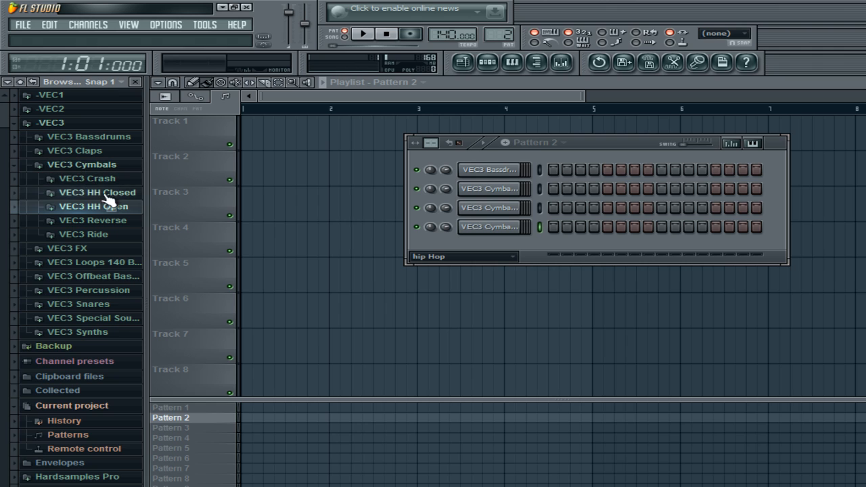
mouse_move(129, 183)
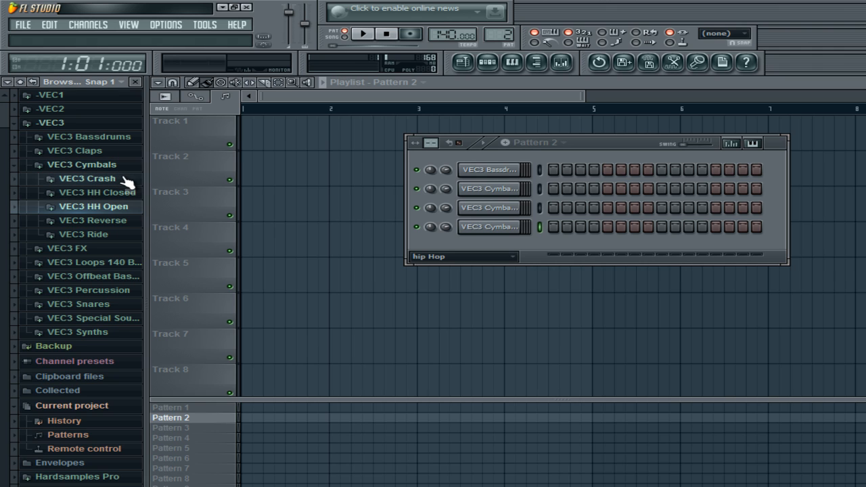
mouse_move(134, 177)
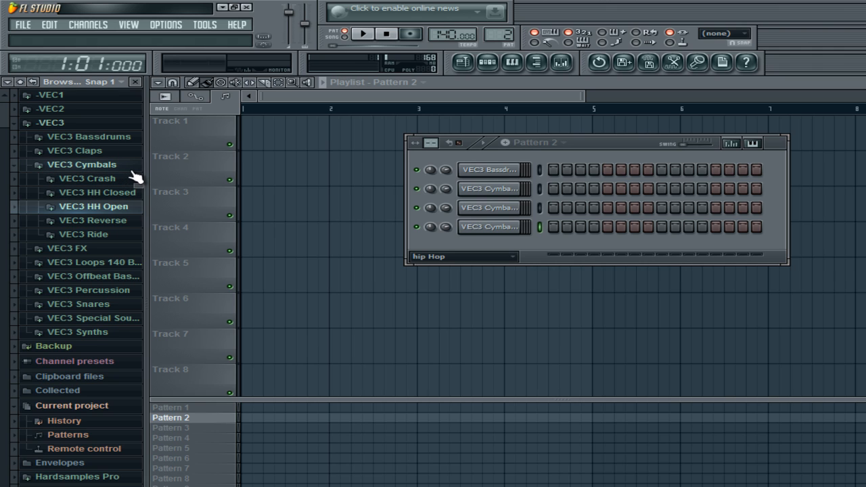
mouse_move(139, 181)
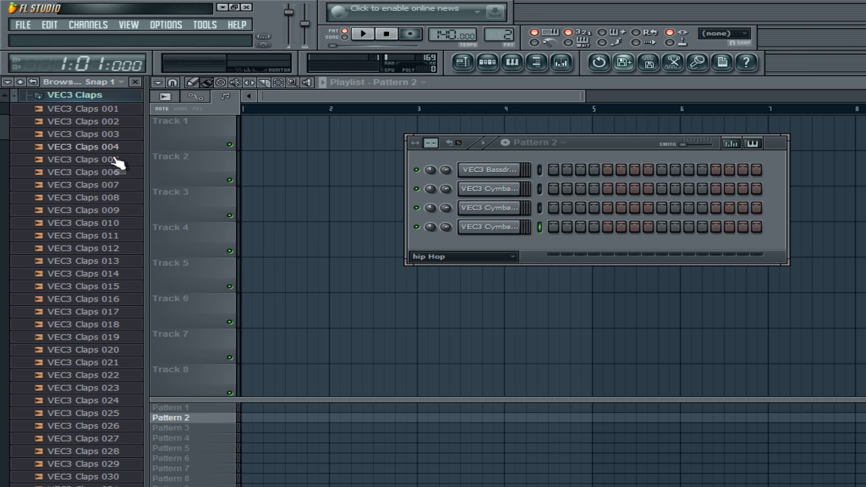
mouse_move(116, 300)
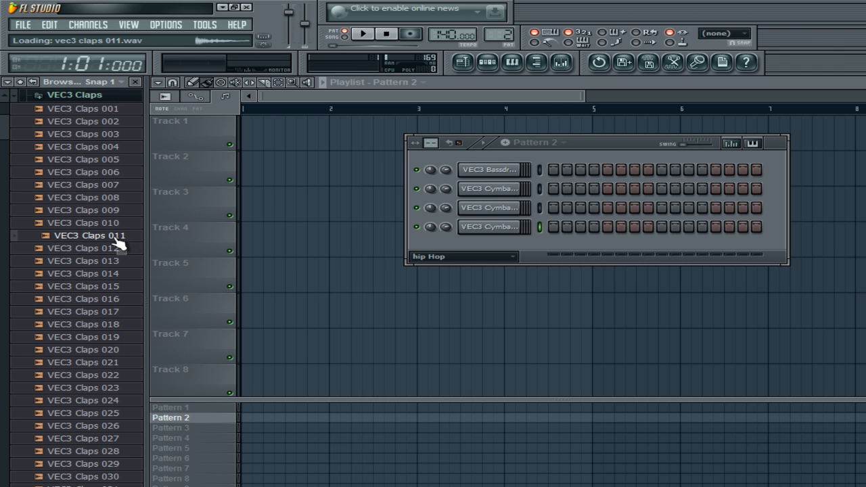
- Load VEC3 Claps 011 from the Browser as a new channel
double_click(88, 235)
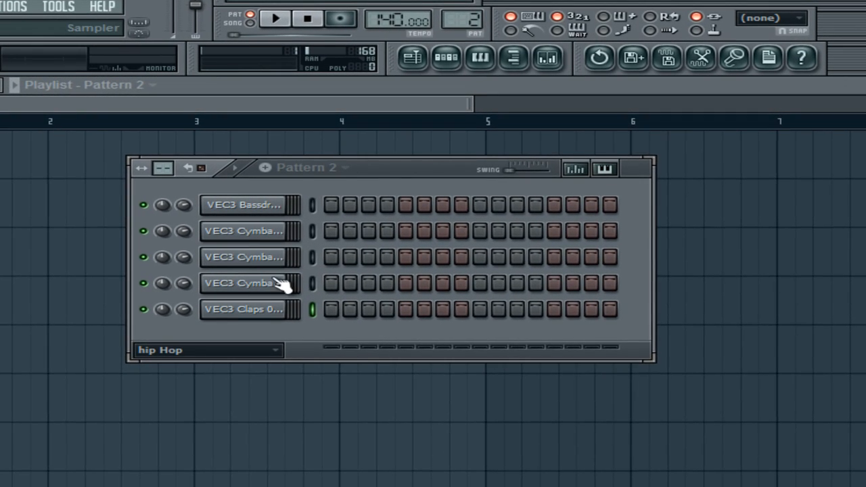
- Fill the bass drum row with a kick on every fourth step
double_click(244, 205)
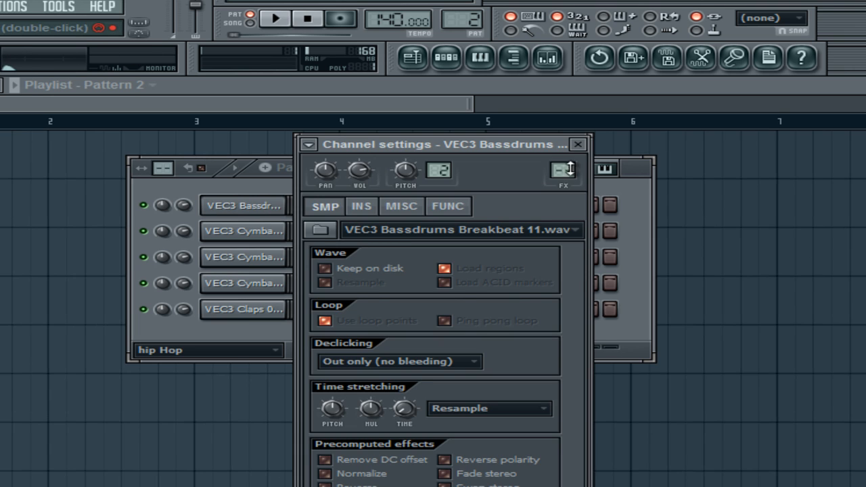
click(576, 144)
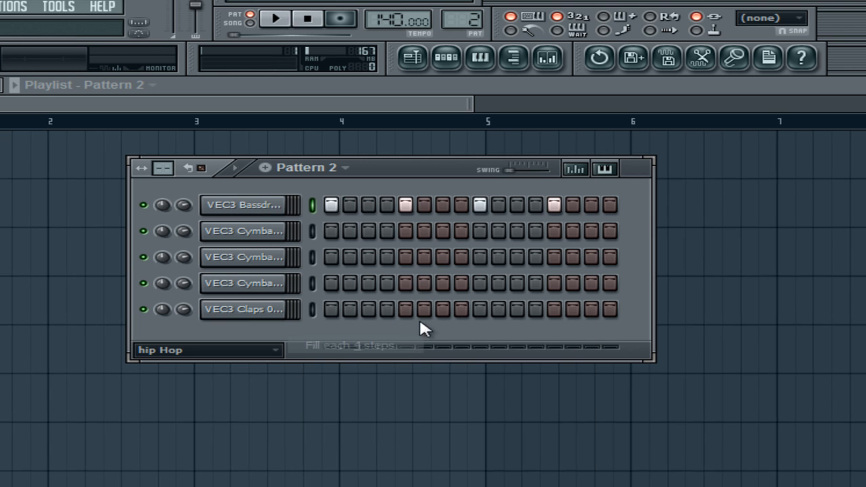
click(276, 18)
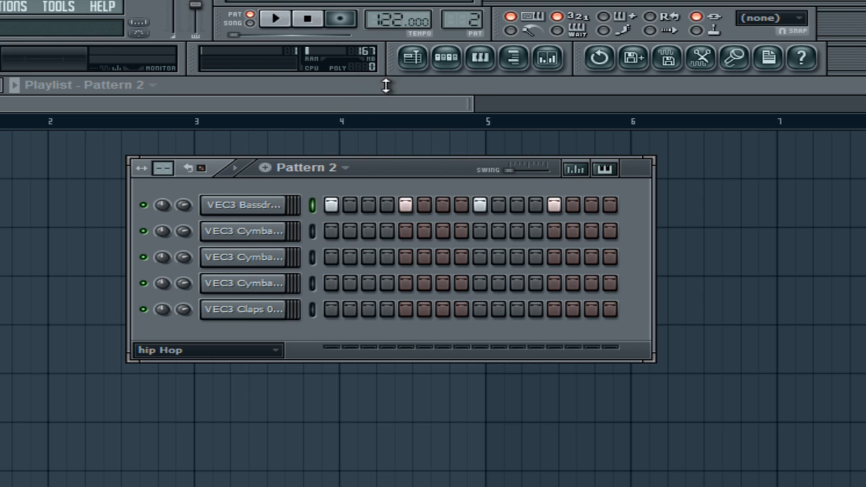
- Lower the tempo to 80 BPM and audition the pattern
drag(399, 19, 399, 34)
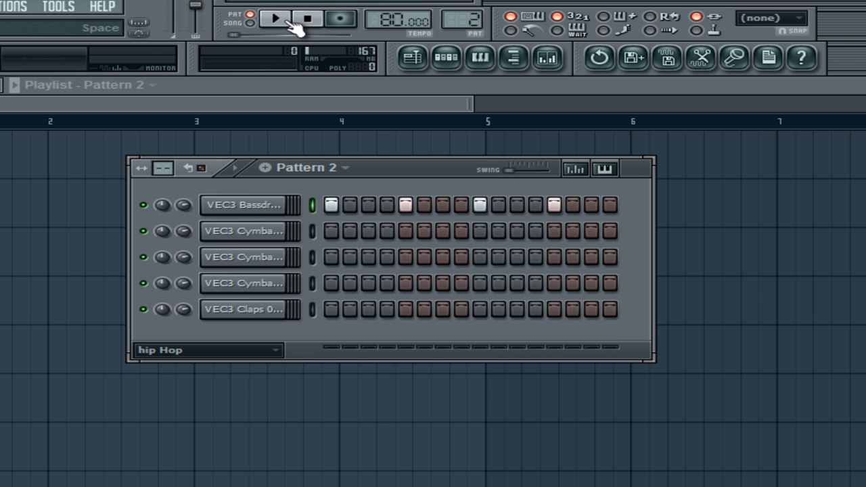
click(274, 20)
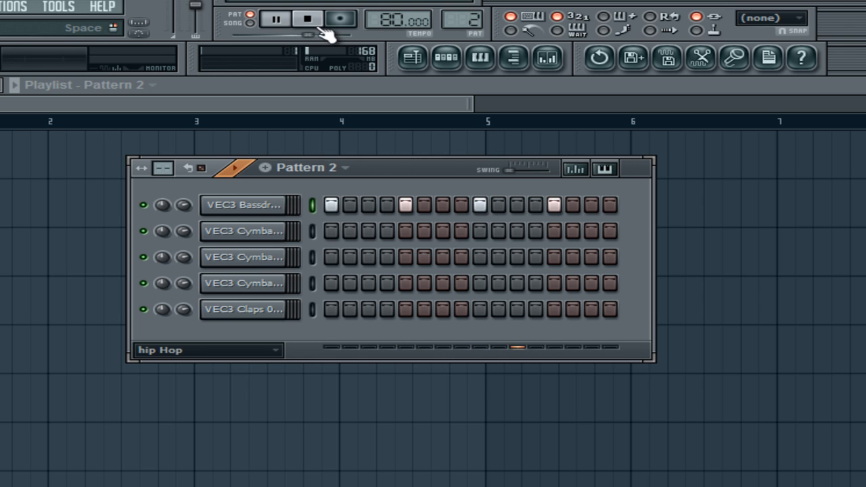
click(271, 19)
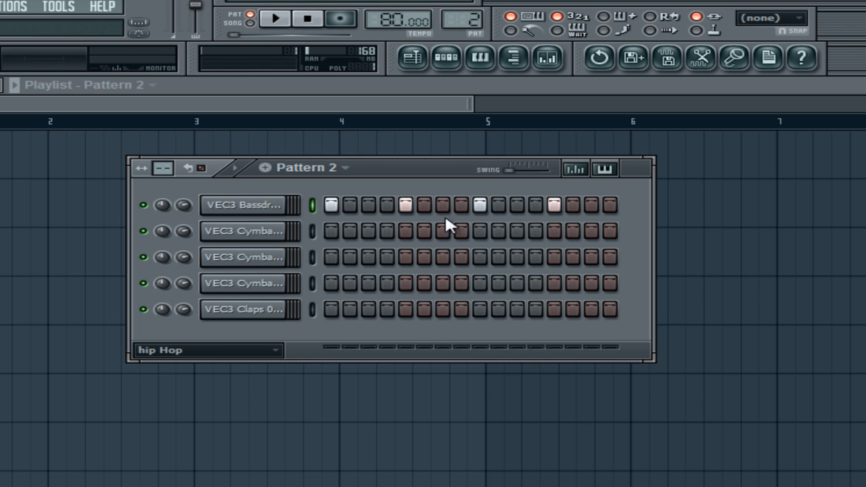
- Move the kicks to steps 1, 4, 9 and 12 and preview the beat
click(410, 205)
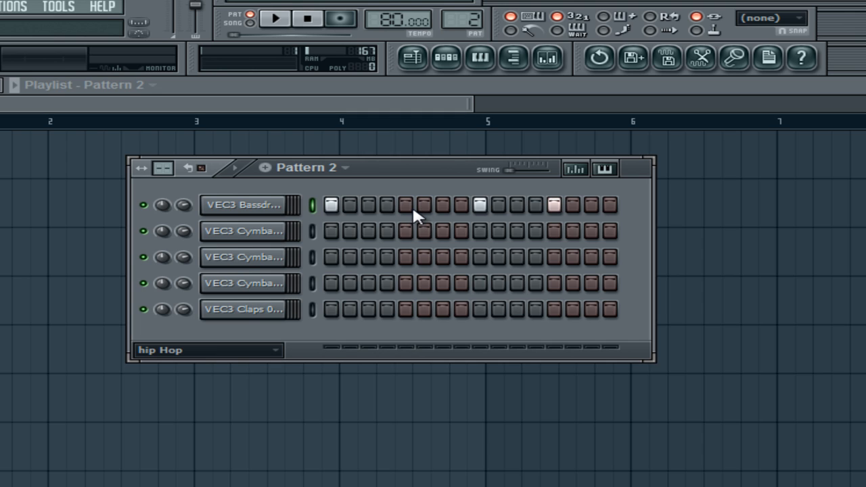
mouse_move(420, 216)
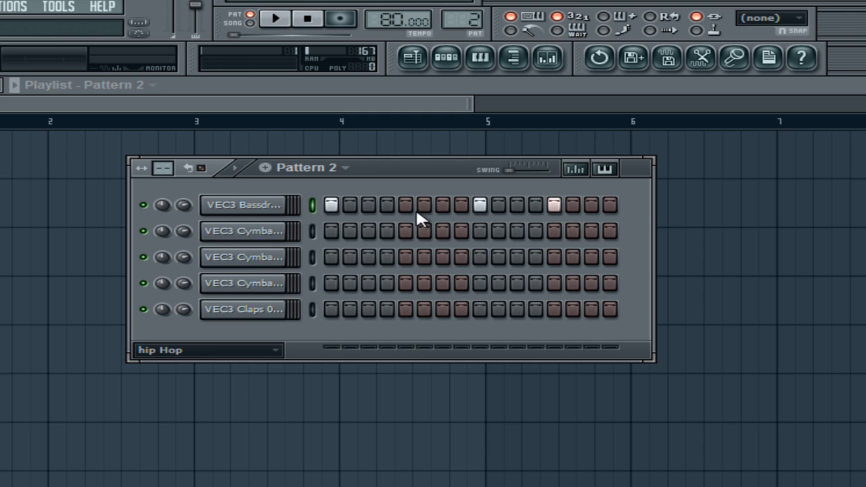
mouse_move(400, 215)
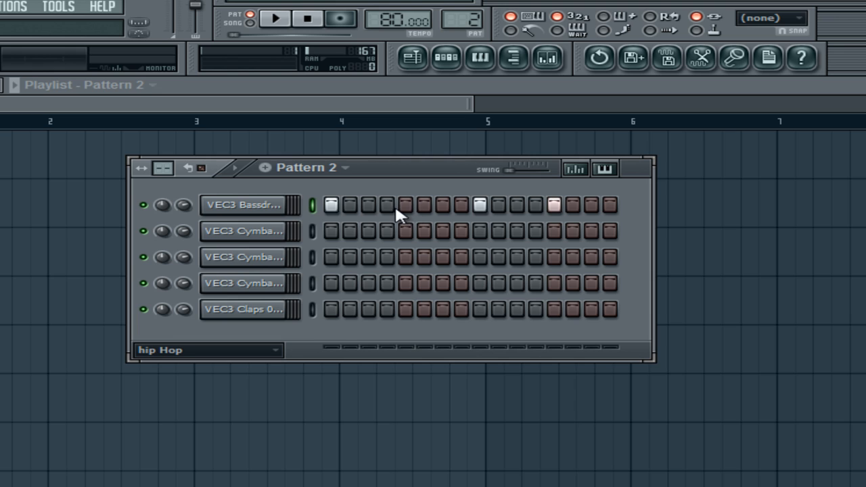
click(386, 204)
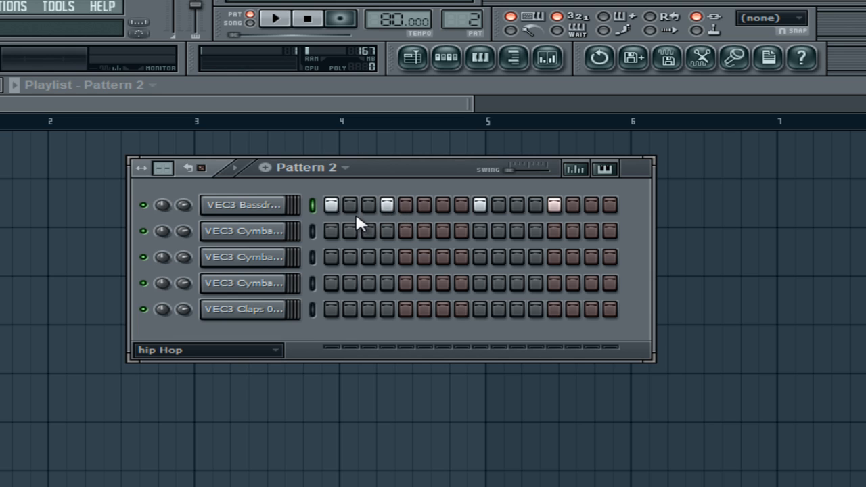
click(532, 203)
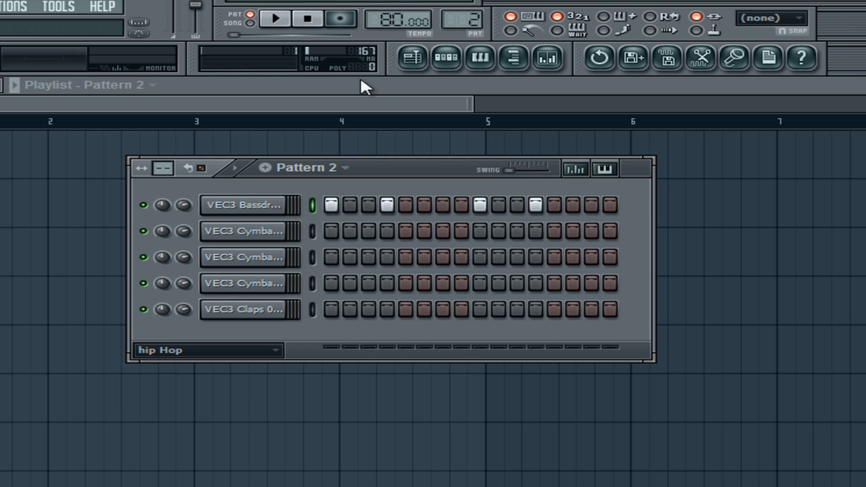
click(269, 20)
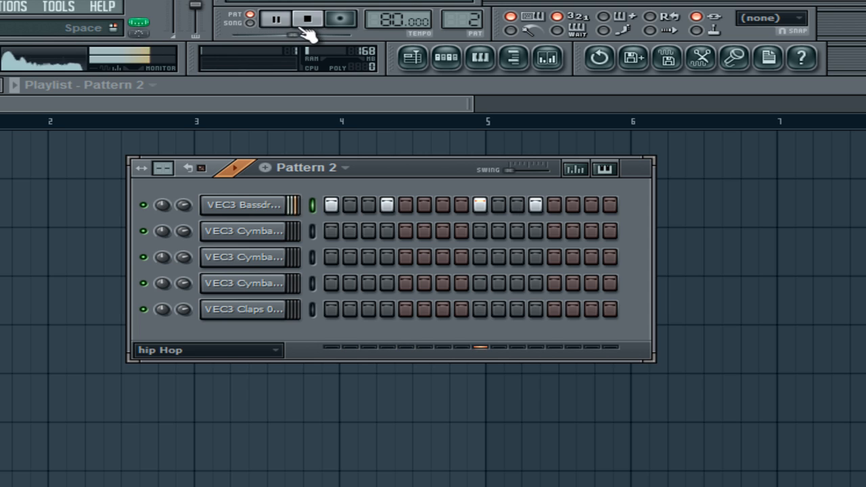
click(303, 19)
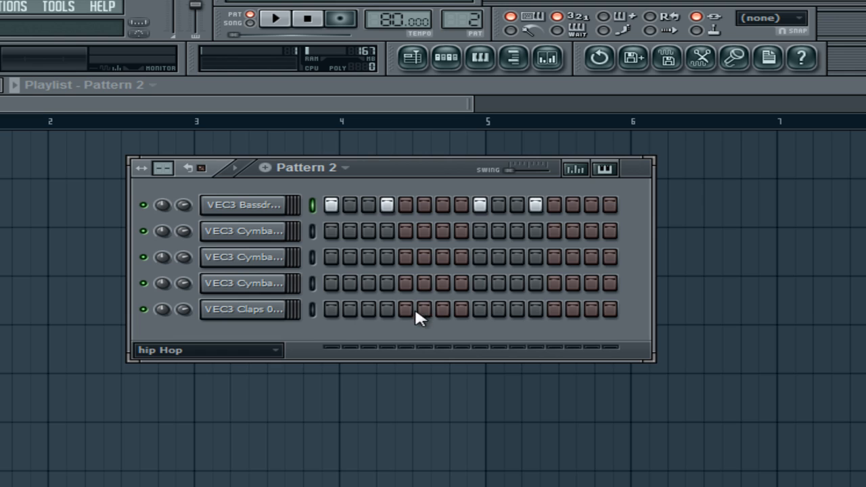
- Add claps on steps 5 and 13, trying and removing extra hits
click(552, 308)
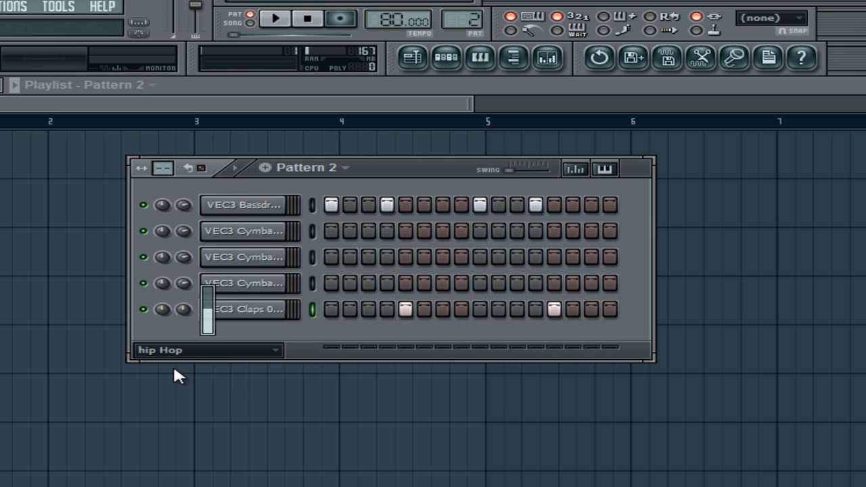
click(273, 19)
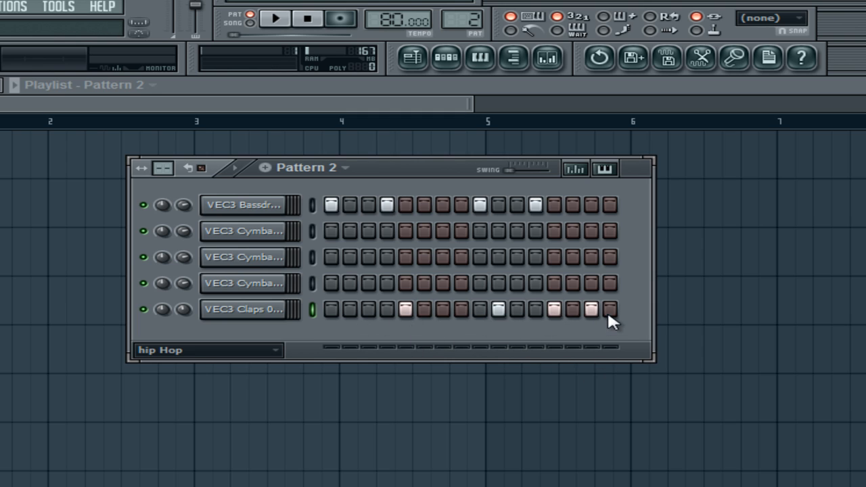
click(271, 19)
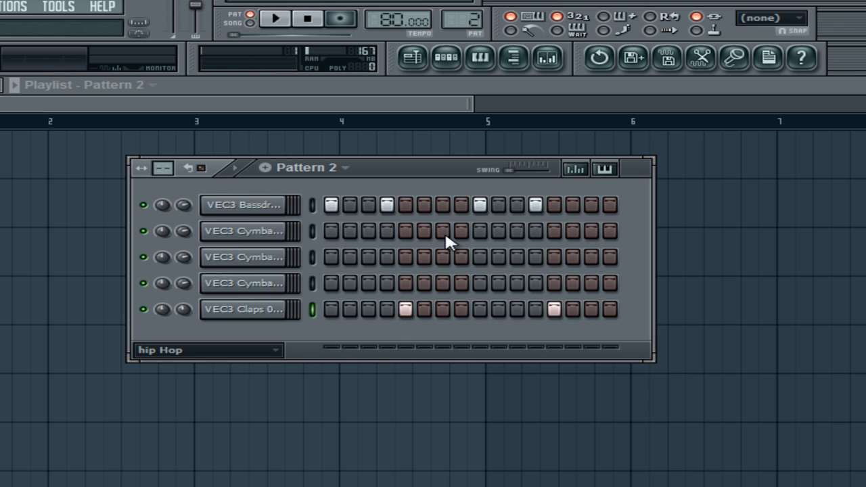
mouse_move(308, 232)
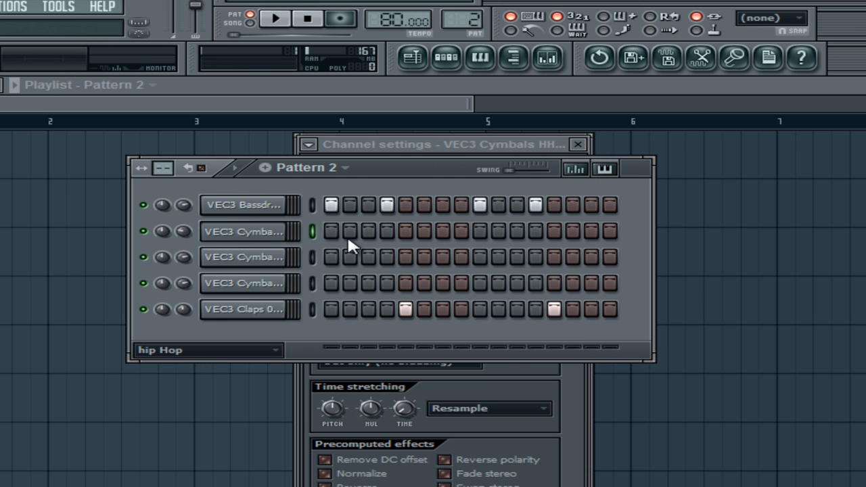
- Program hi-hats on steps 3, 6, 10 and 14, then add hits to the next cymbal row
click(369, 232)
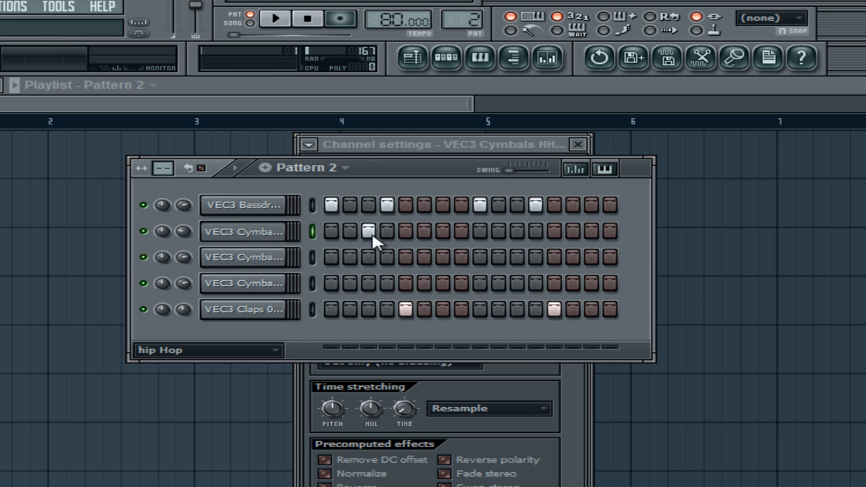
click(271, 20)
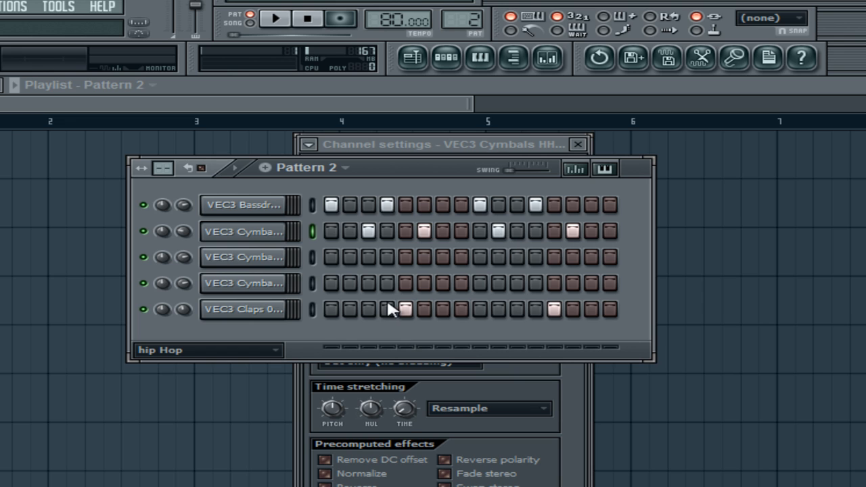
click(575, 144)
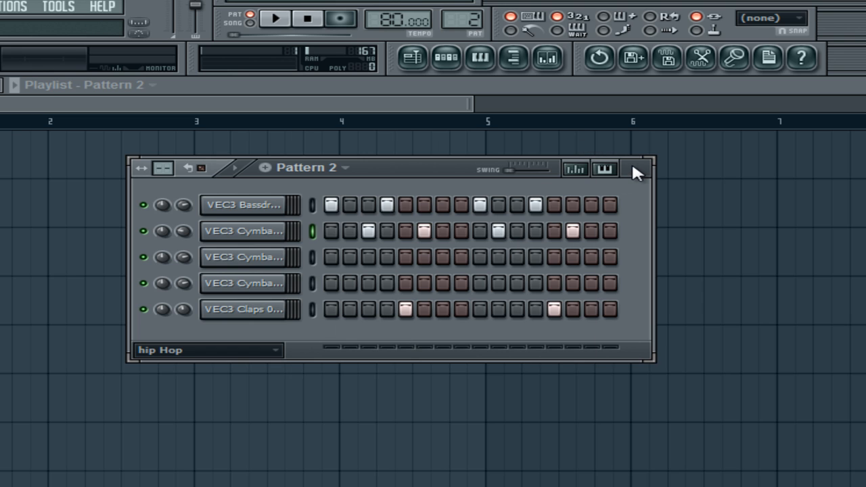
click(243, 230)
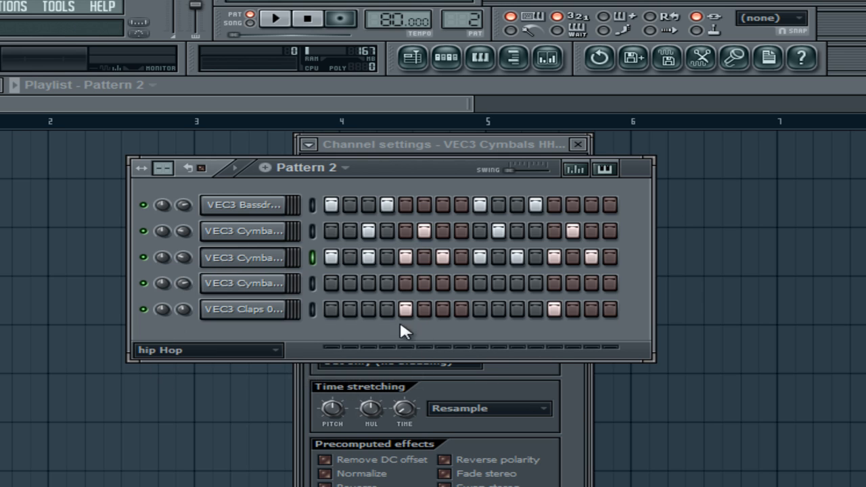
click(272, 19)
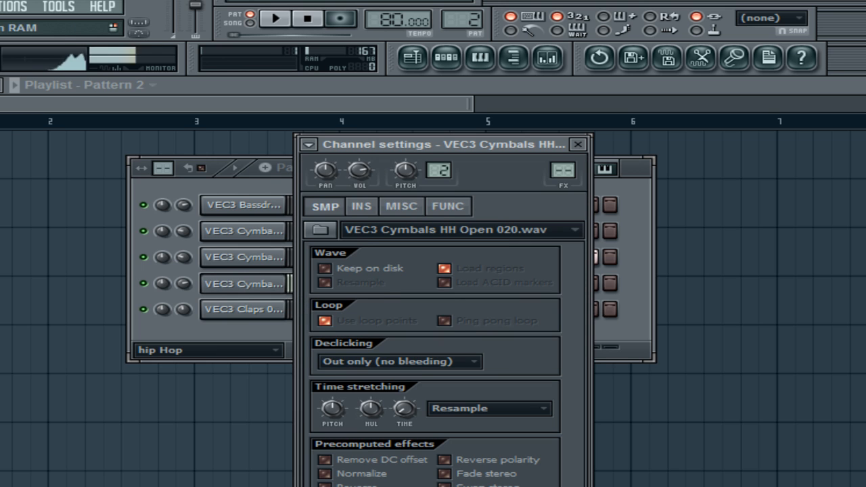
- Close the open hi-hat Channel settings window
click(577, 144)
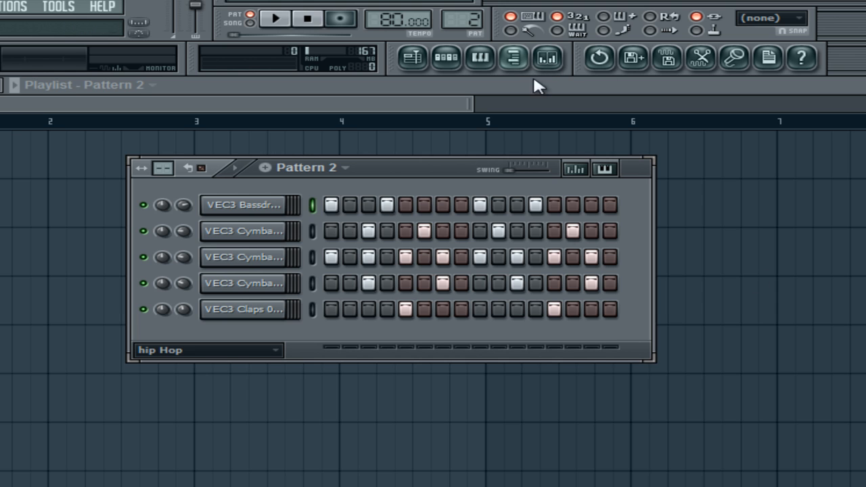
mouse_move(287, 194)
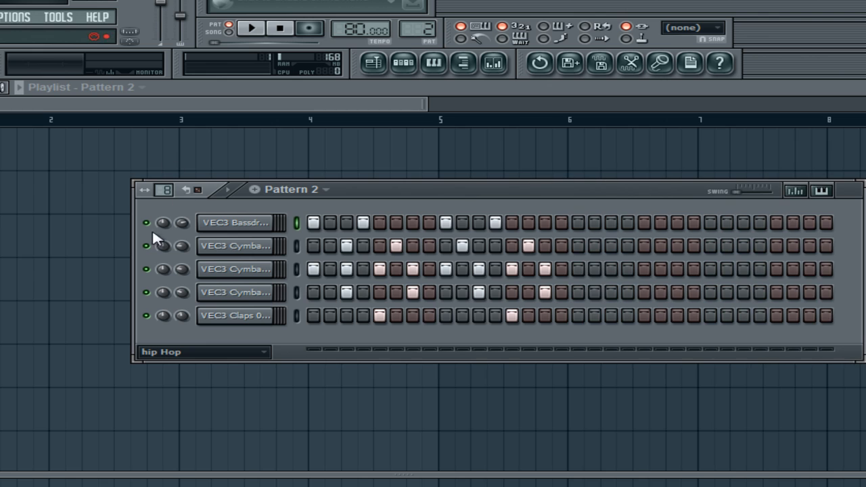
mouse_move(160, 135)
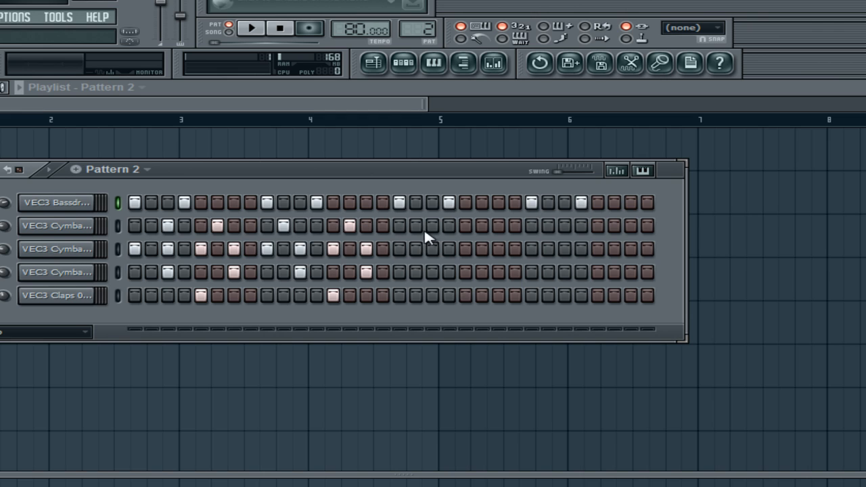
- Place a step hit in Pattern 2's 32-step grid
click(432, 223)
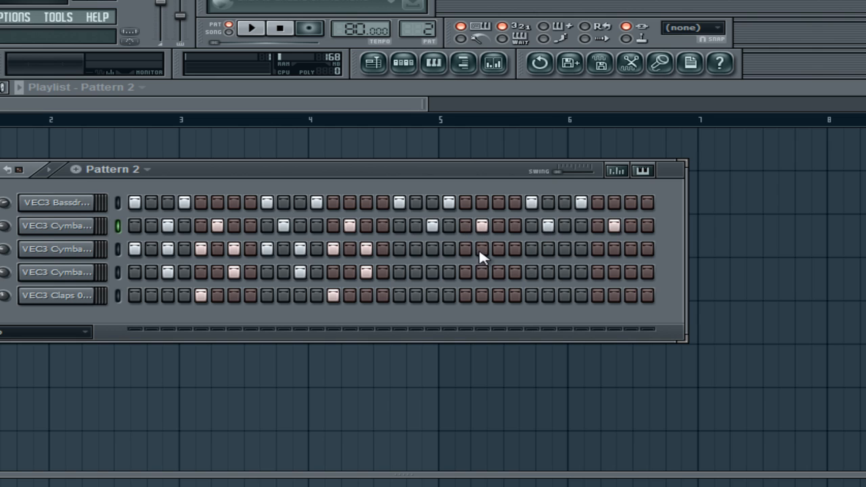
- Fill the cymbal channel every 2 steps, then add clap and end-of-pattern hits
right_click(57, 255)
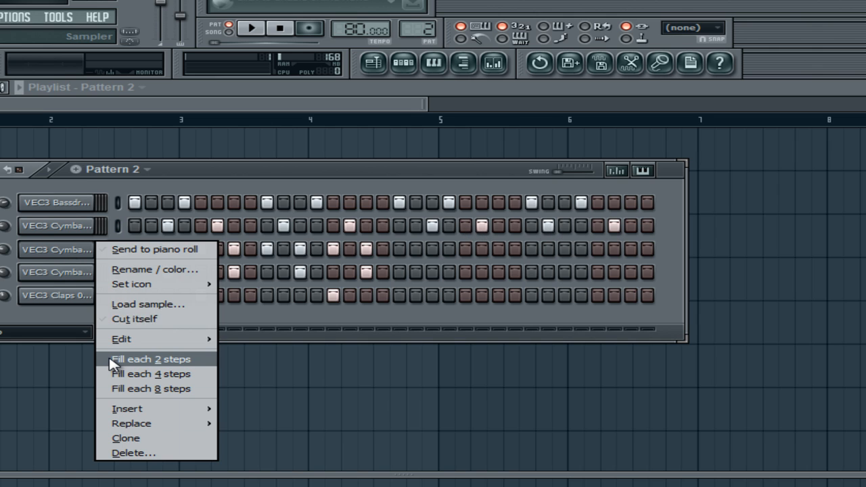
click(141, 359)
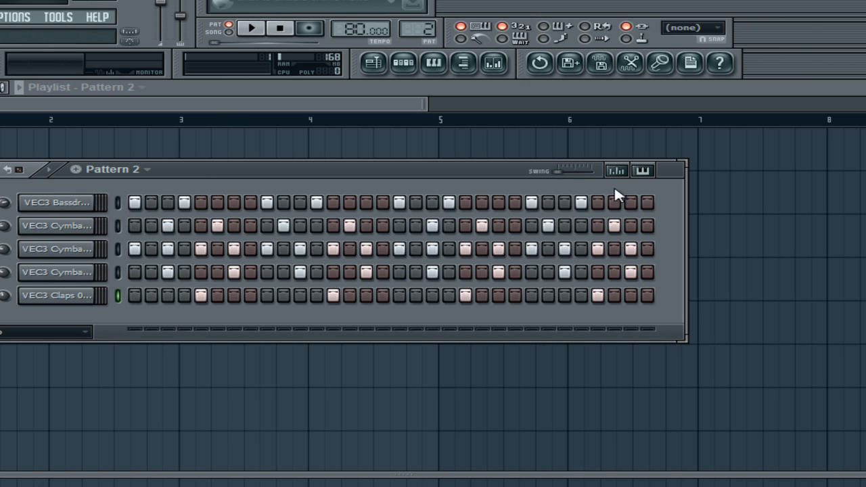
mouse_move(619, 252)
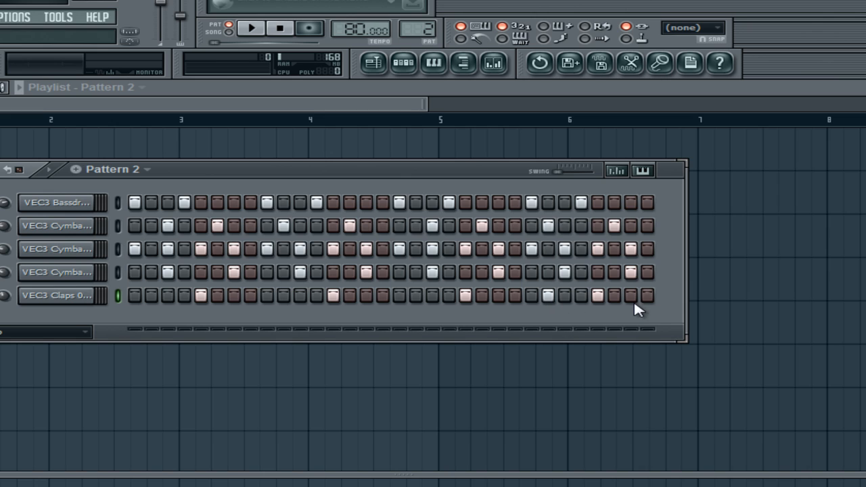
click(250, 32)
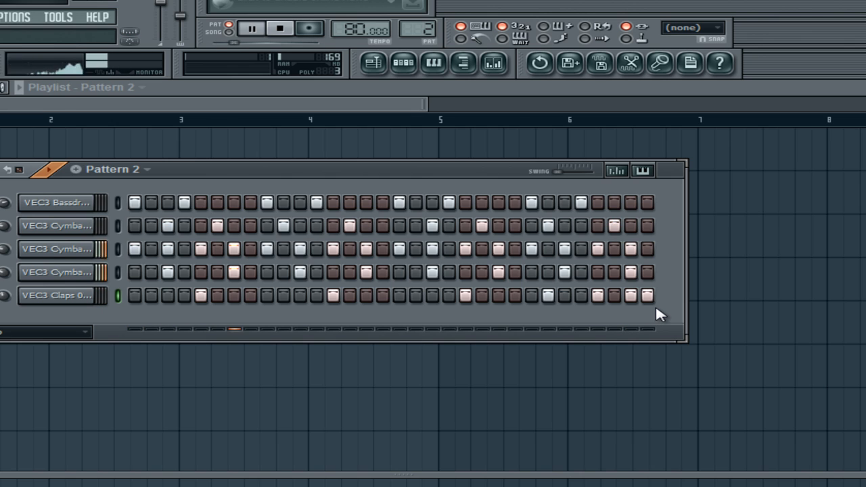
click(276, 29)
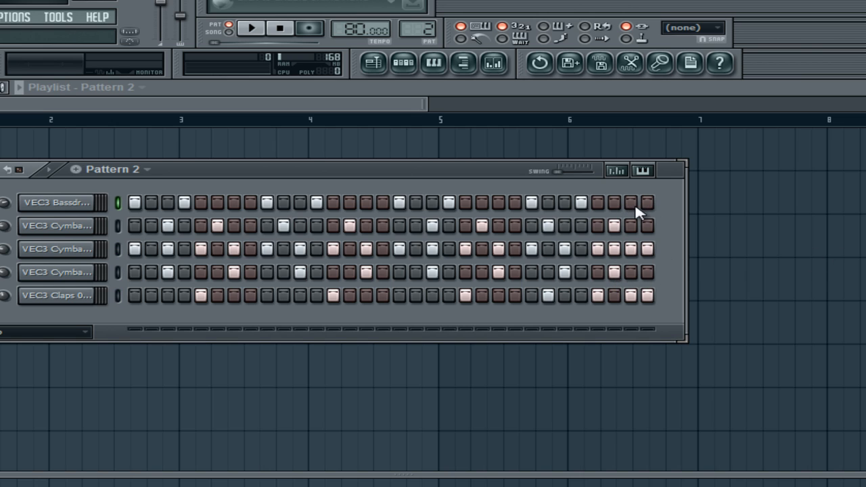
click(252, 33)
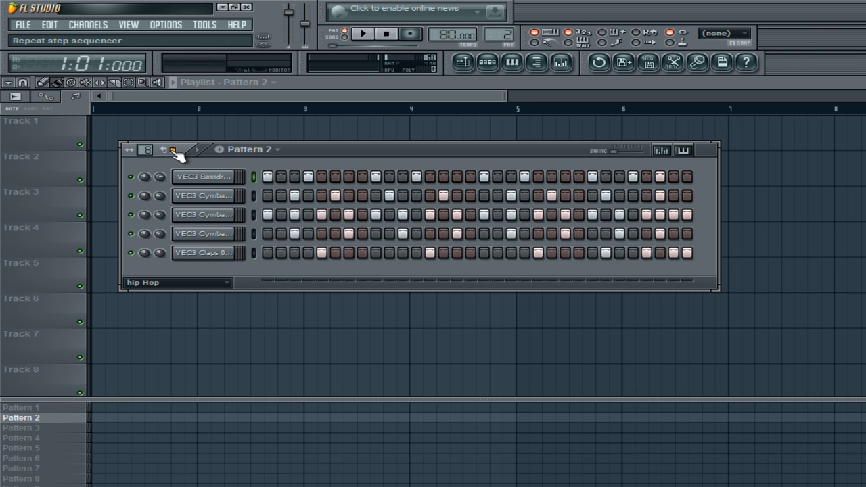
mouse_move(703, 299)
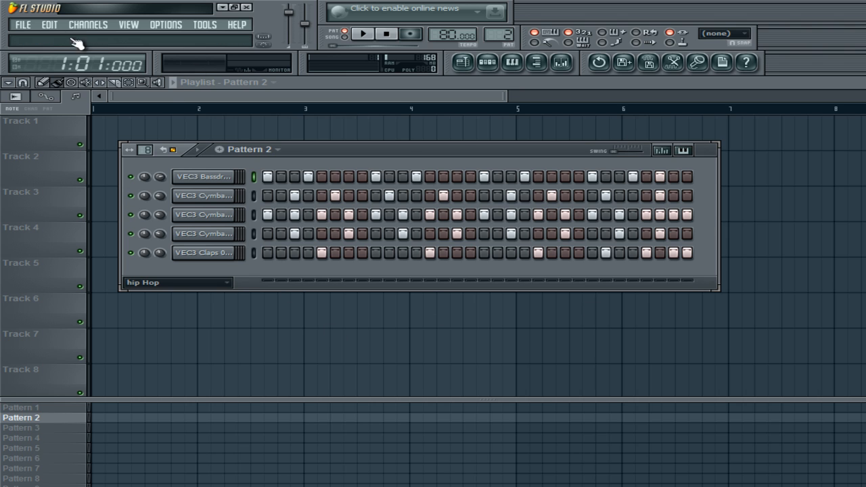
- Add a Pro-53 channel to the hip Hop group and open its piano roll
click(91, 24)
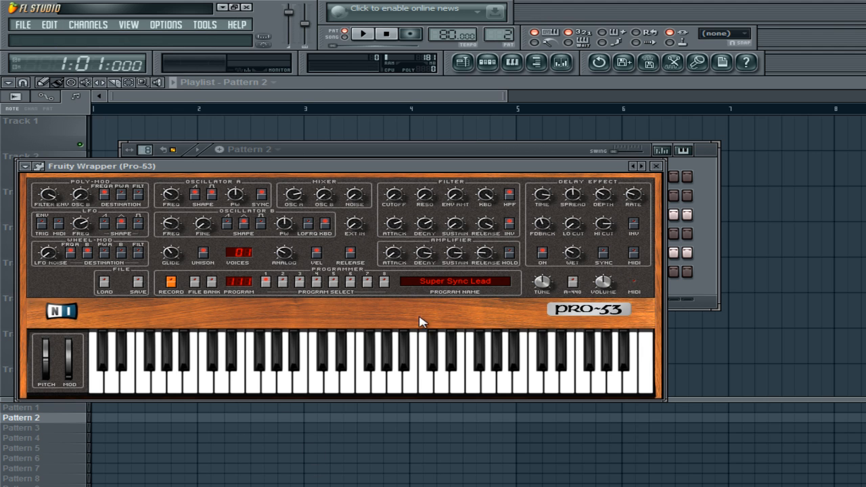
click(26, 168)
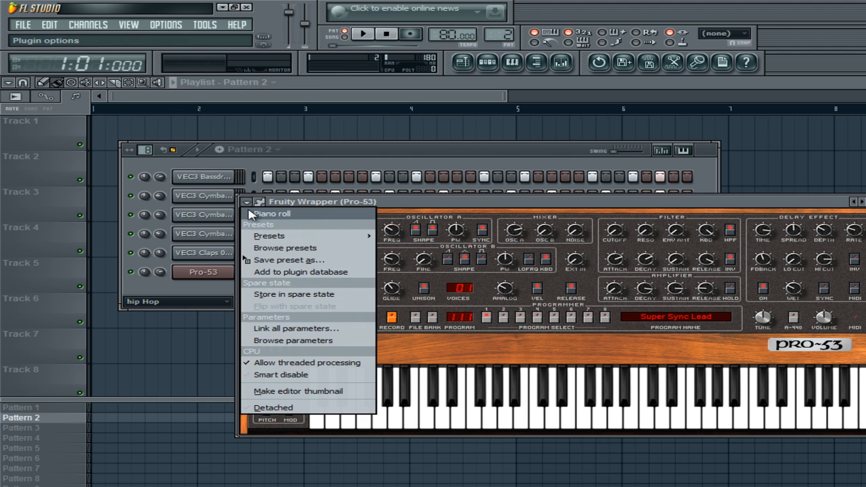
click(287, 213)
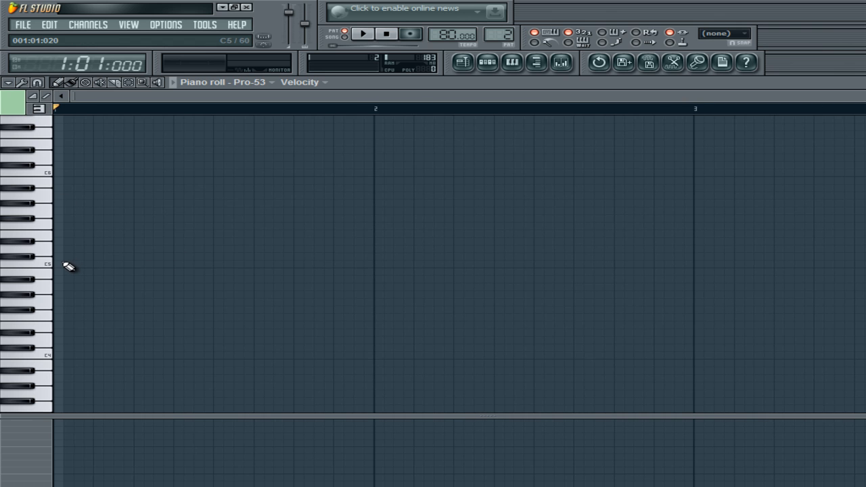
- Draw a C5 note in the Pro-53 piano roll and stretch it longer
drag(57, 264, 189, 264)
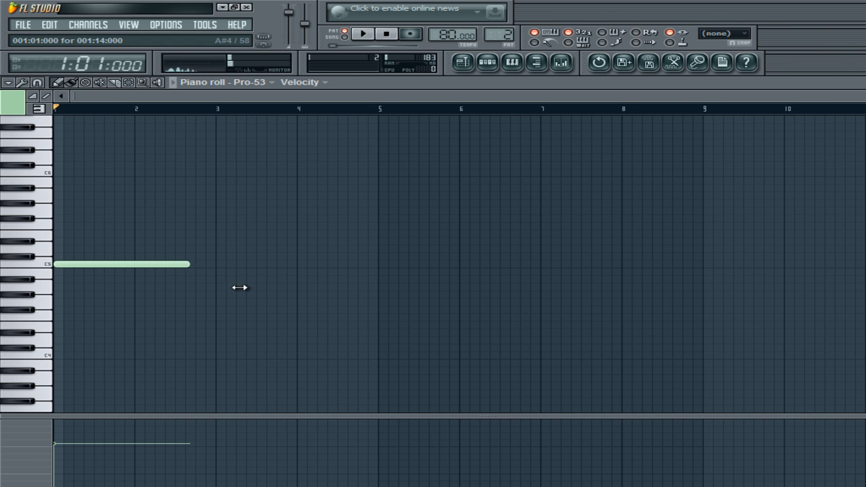
drag(189, 264, 362, 264)
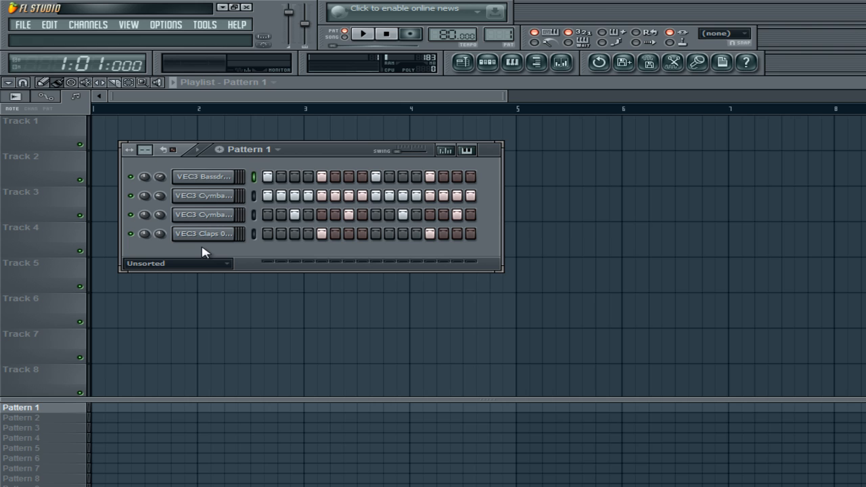
- Set Pattern 1's channel filter to All and paste the note into the second Claps channel
click(177, 263)
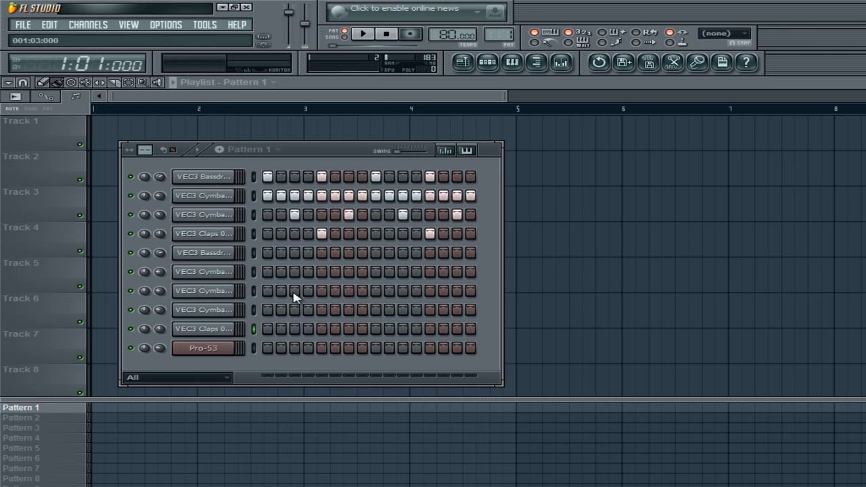
right_click(203, 328)
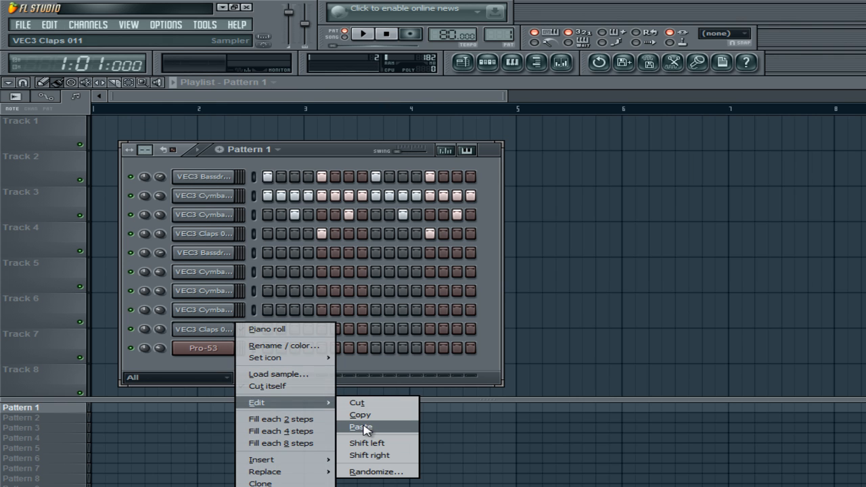
click(362, 426)
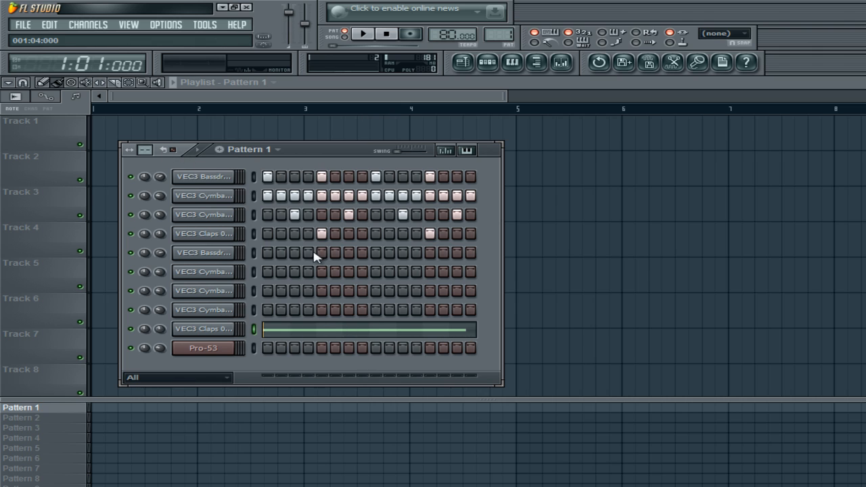
click(372, 35)
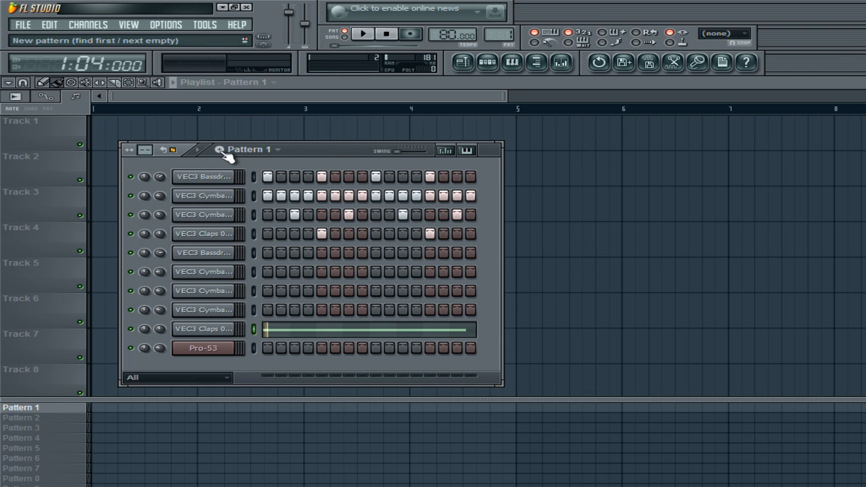
- Create an empty Pattern 3, then switch back to Pattern 1
click(21, 428)
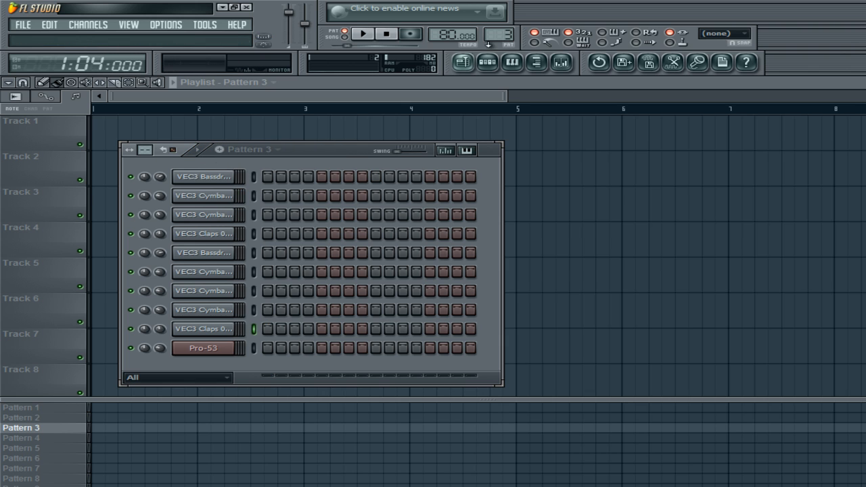
click(21, 425)
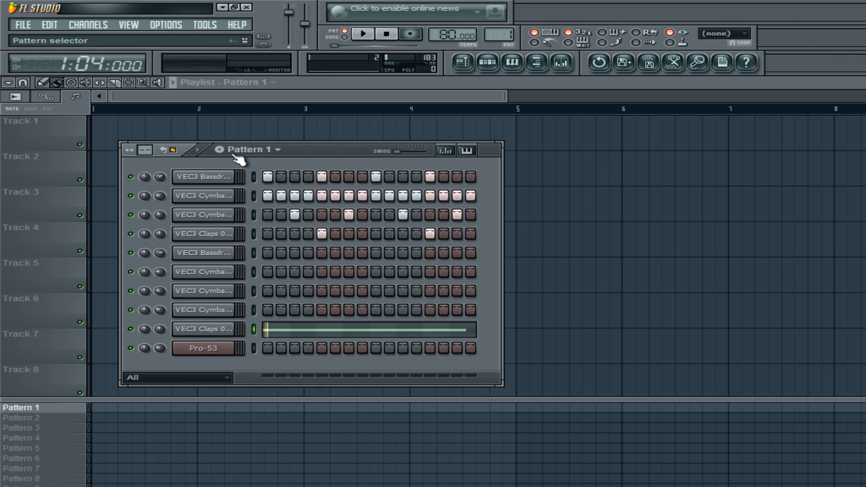
click(278, 149)
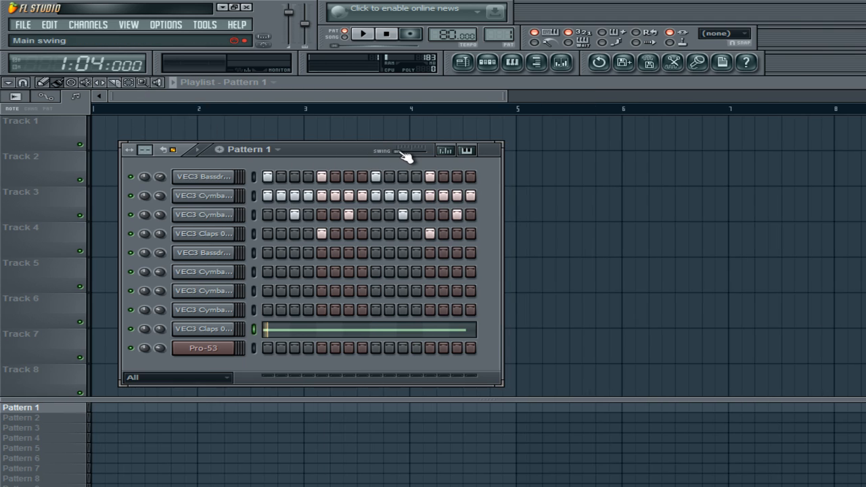
- Raise Pattern 1's swing to 53% and play it back
drag(415, 150, 420, 150)
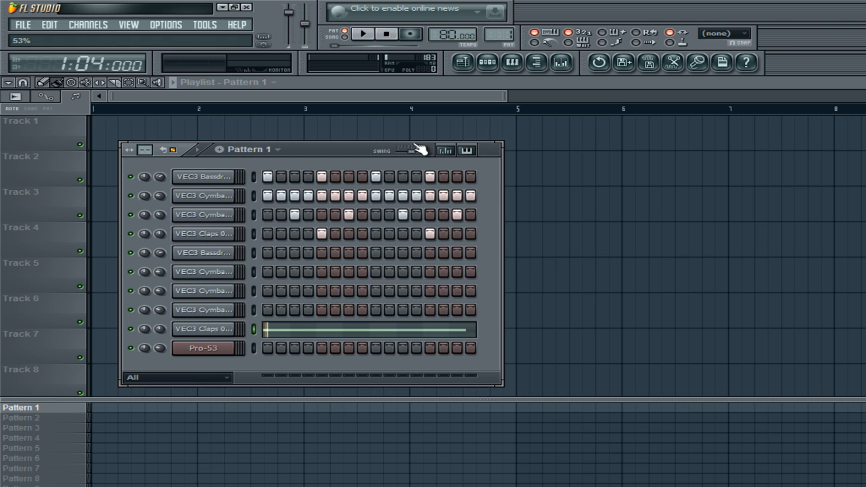
click(368, 35)
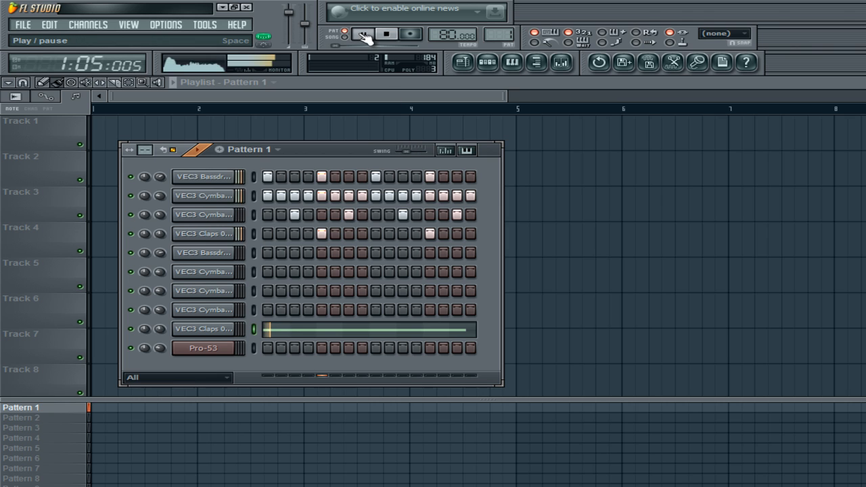
click(360, 34)
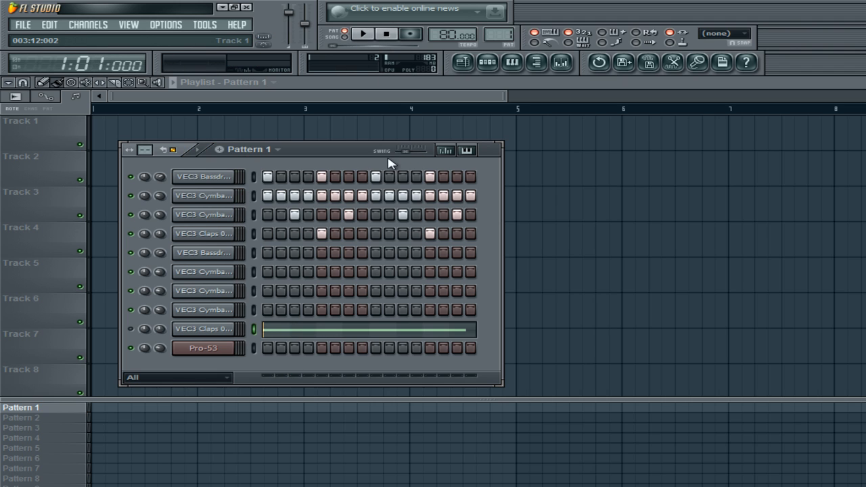
mouse_move(407, 155)
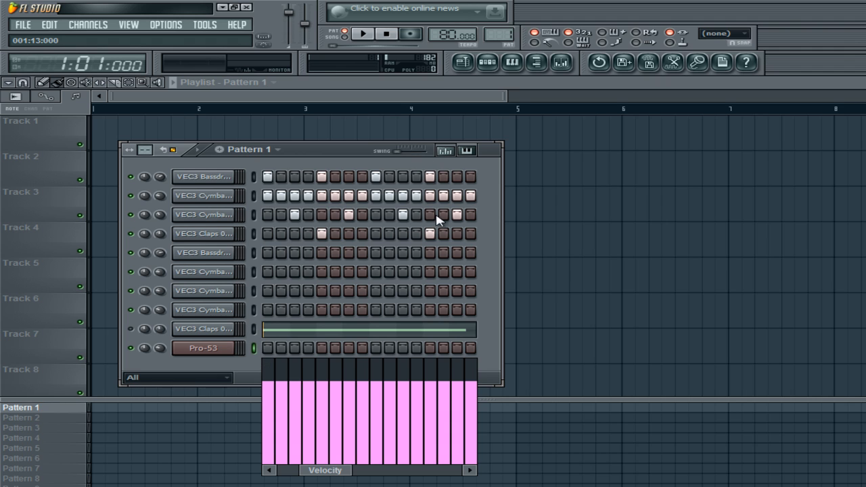
- Lower off-beat closed hi-hat velocities, keeping steps 1, 5, 9 and 13 loud
drag(437, 220, 460, 411)
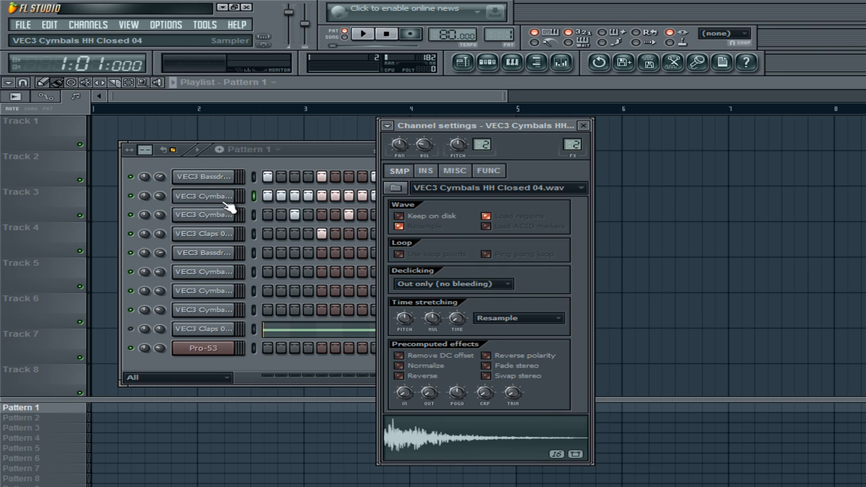
click(583, 125)
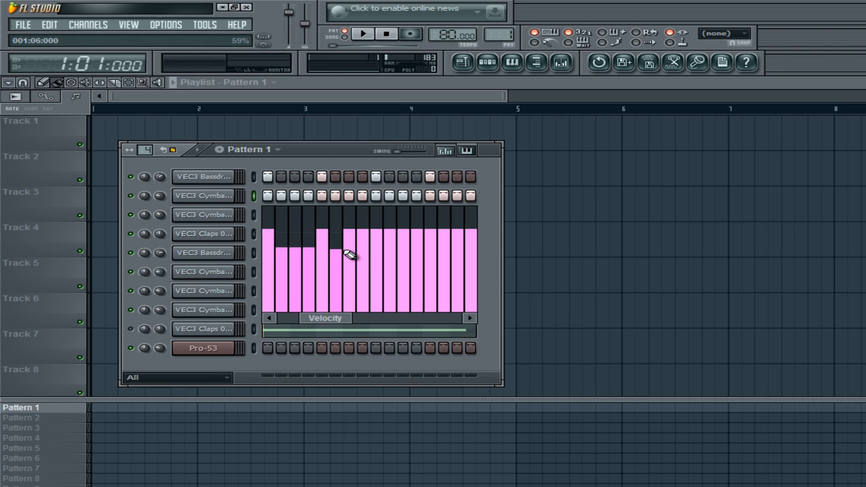
drag(348, 253, 389, 254)
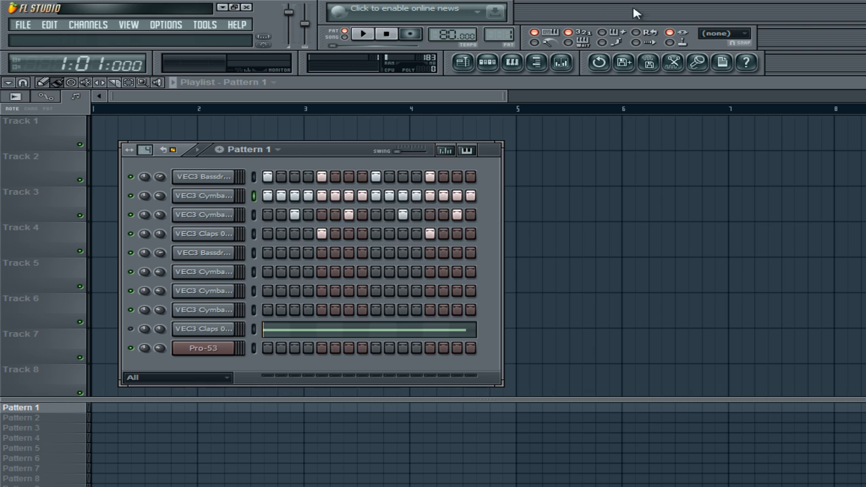
click(445, 150)
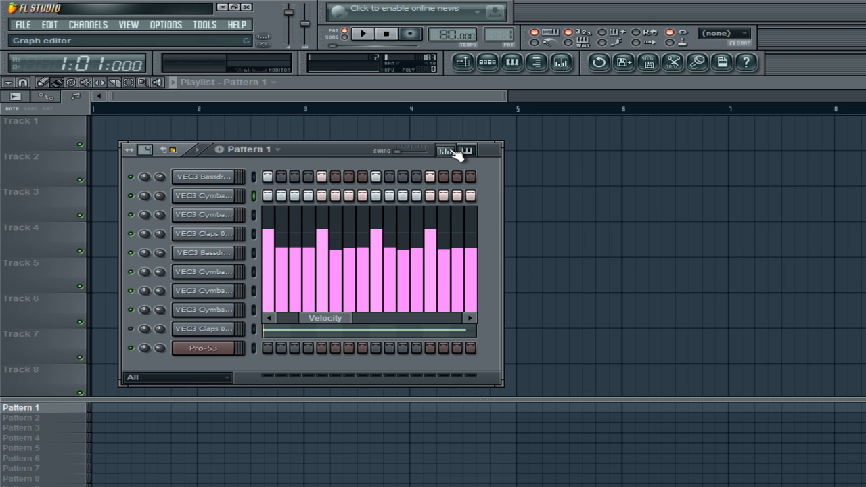